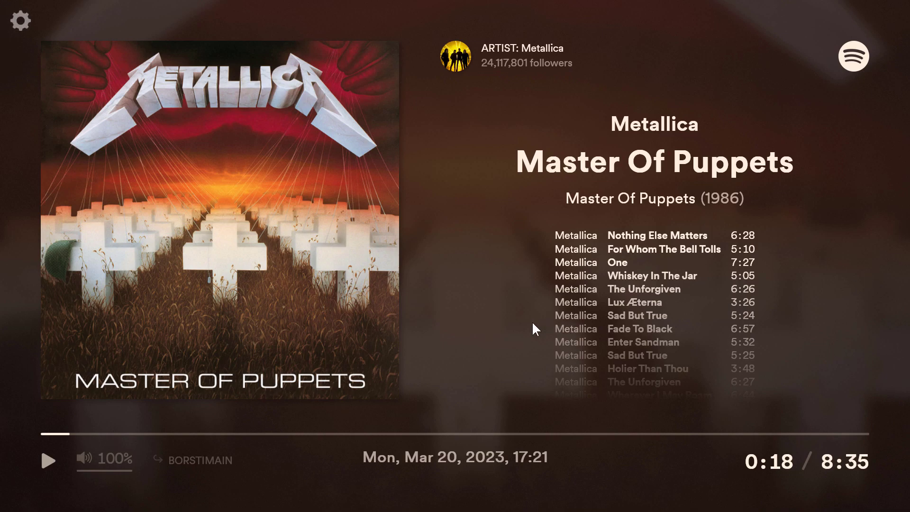
mouse_move(521, 324)
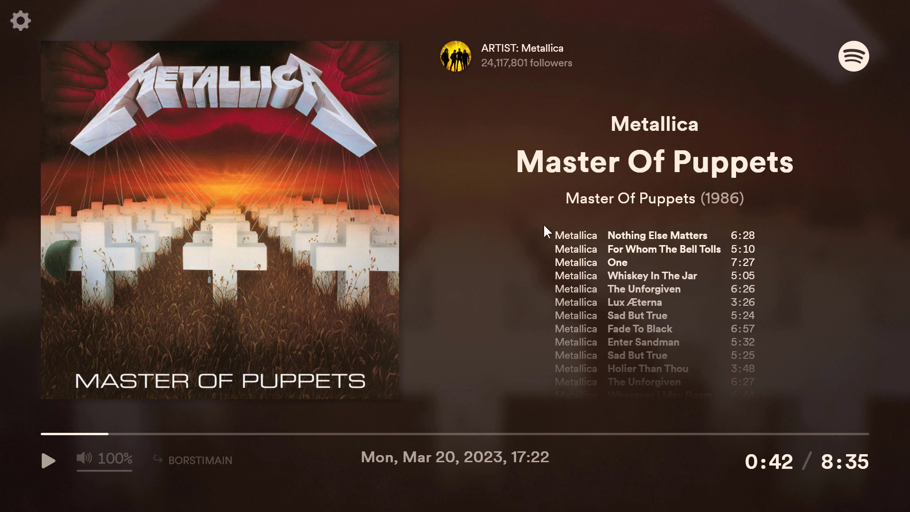
mouse_move(455, 154)
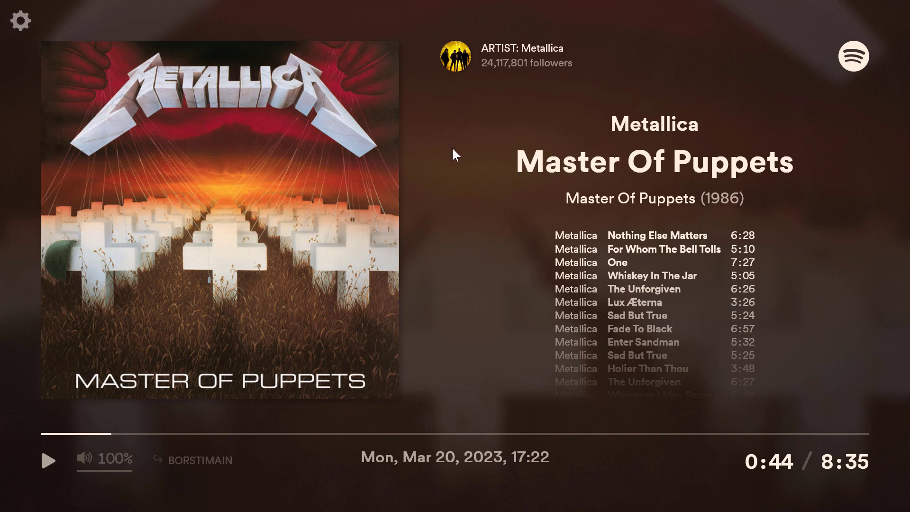
mouse_move(461, 145)
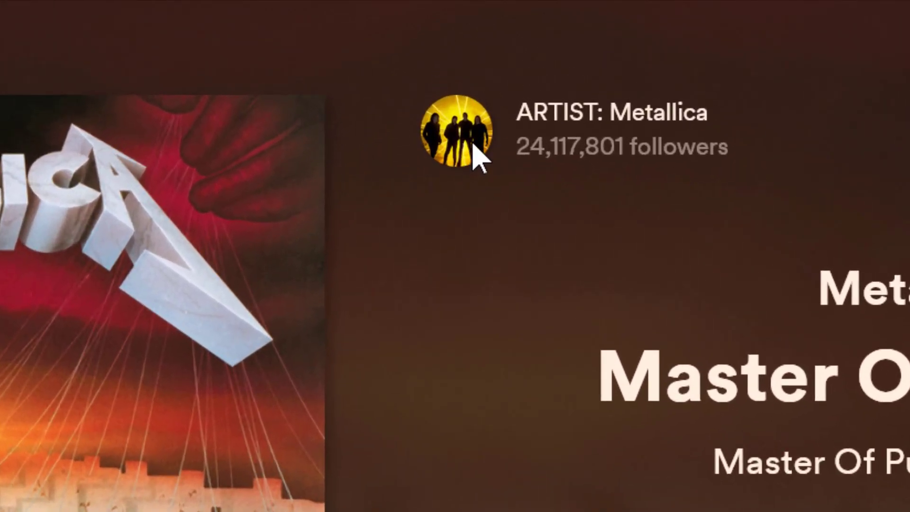
mouse_move(478, 185)
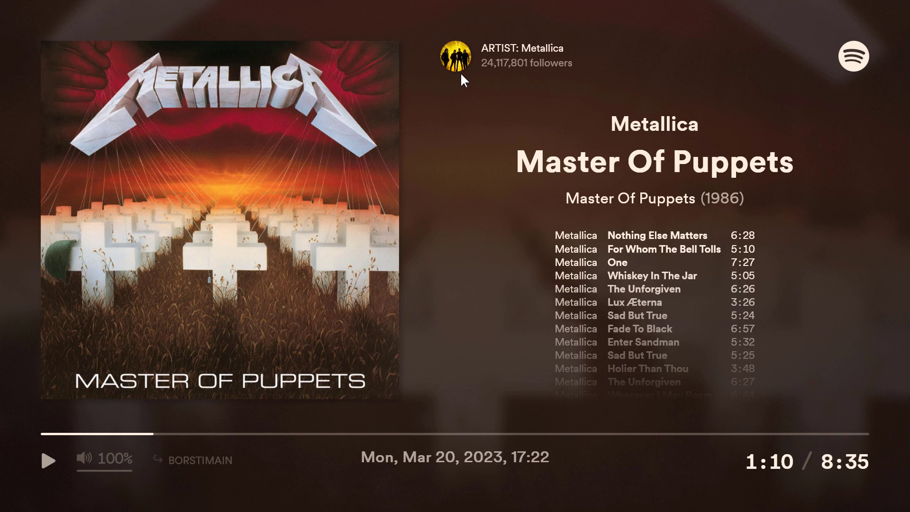
mouse_move(496, 229)
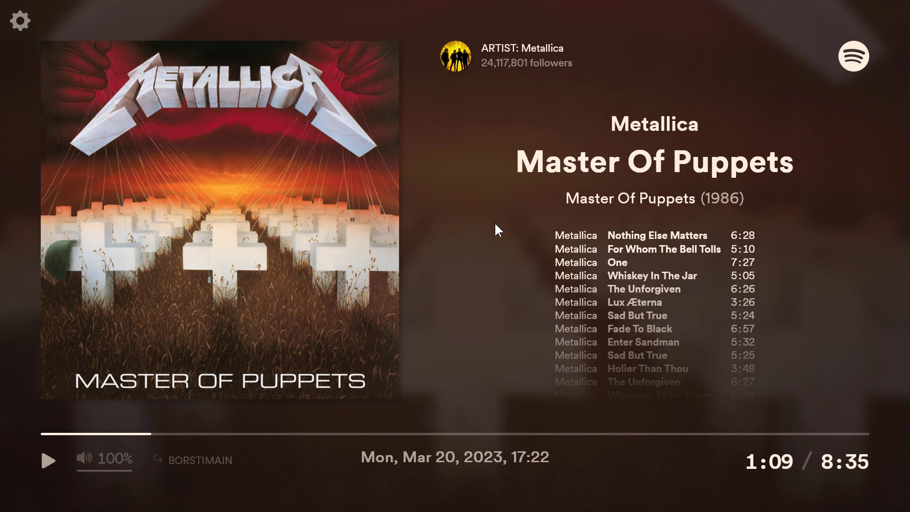
mouse_move(249, 322)
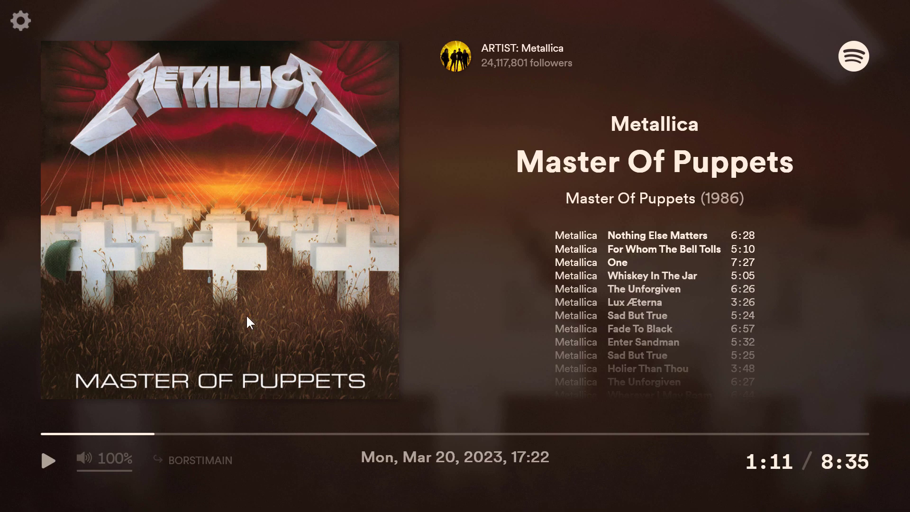
mouse_move(292, 264)
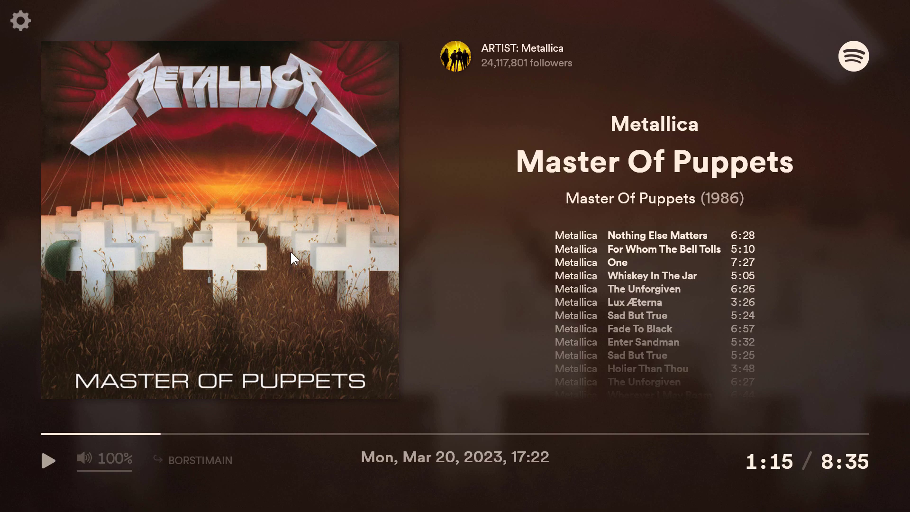
mouse_move(568, 281)
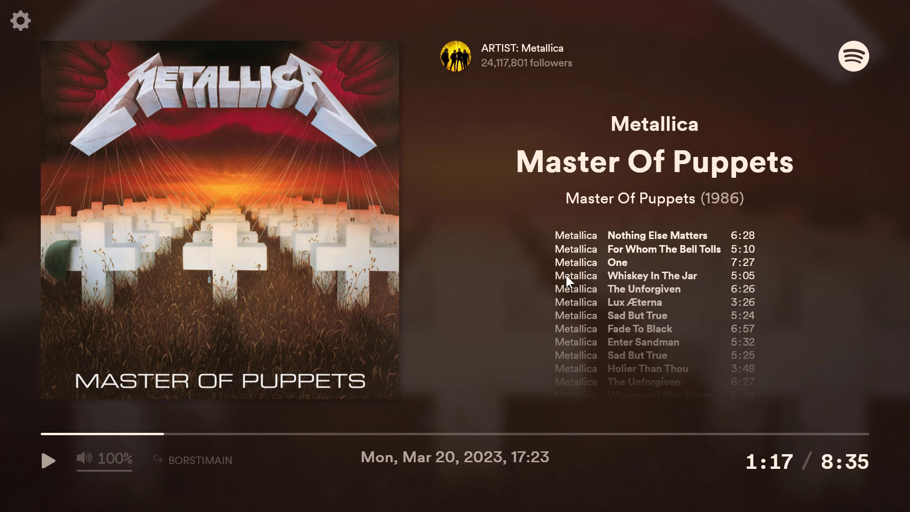
mouse_move(525, 58)
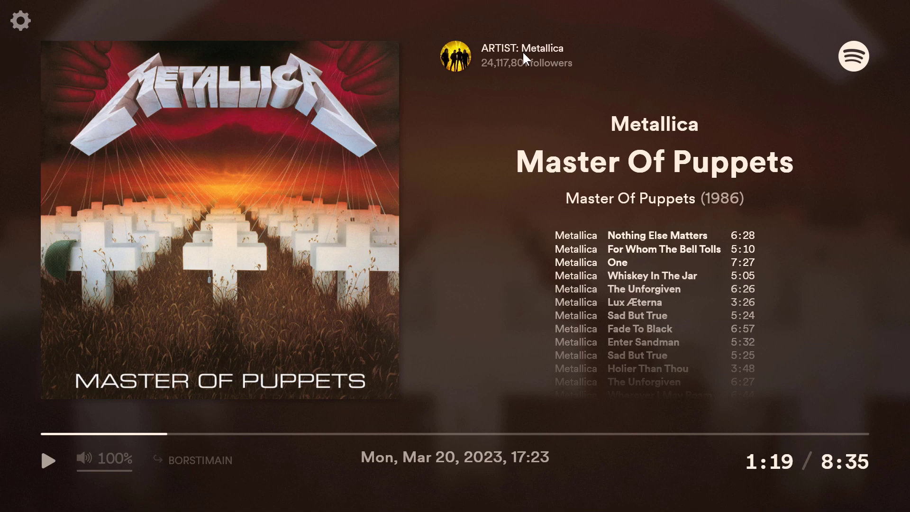
mouse_move(684, 196)
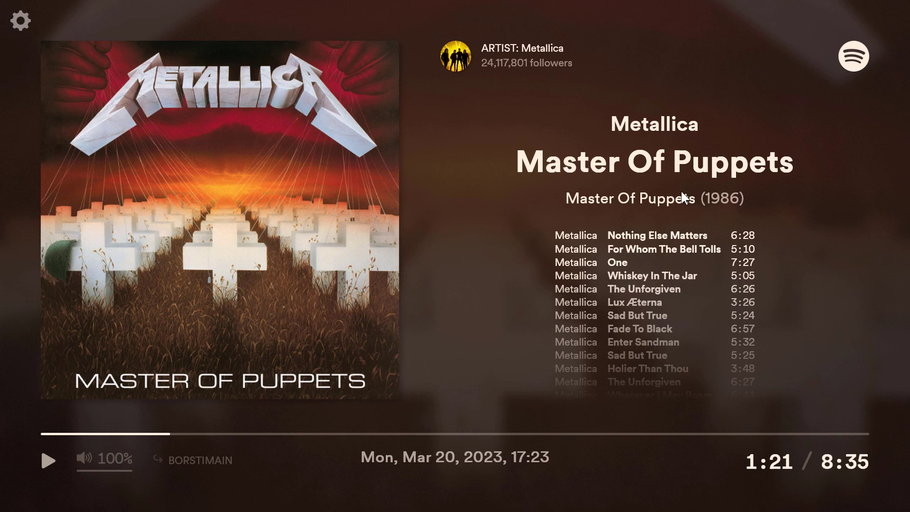
mouse_move(742, 207)
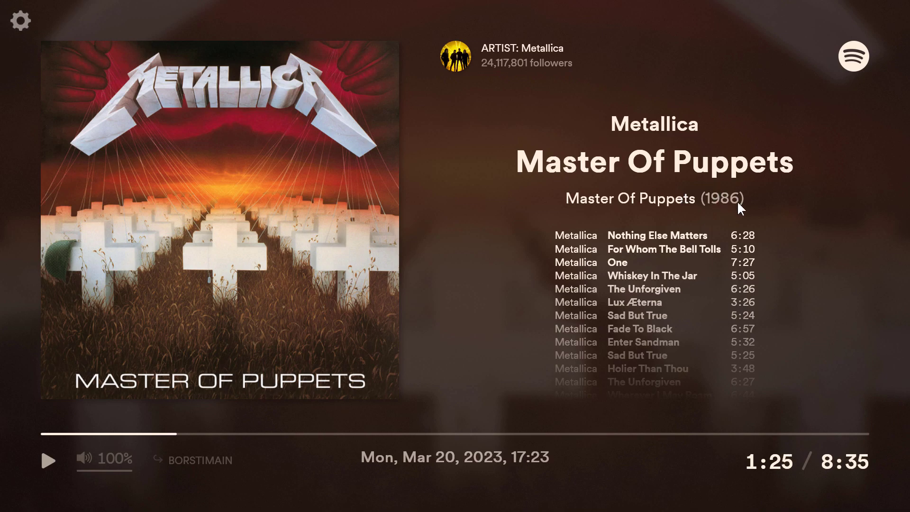
mouse_move(658, 396)
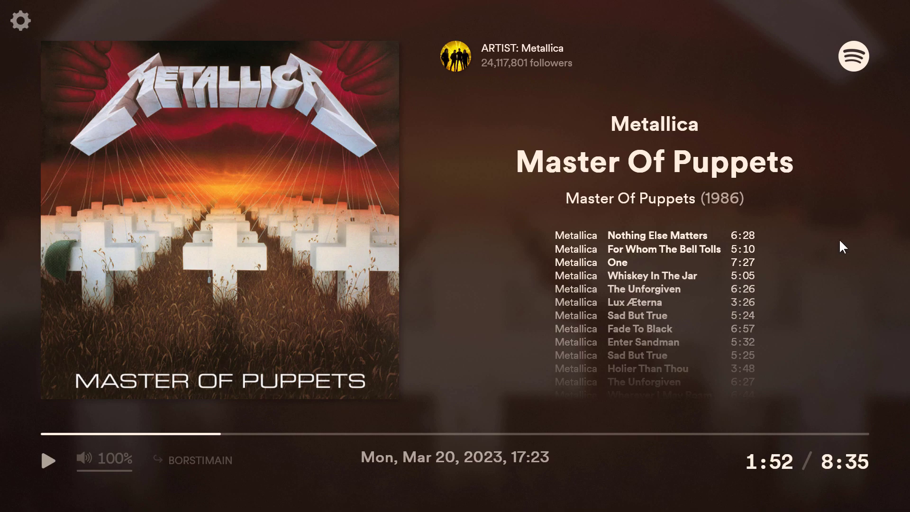
mouse_move(614, 248)
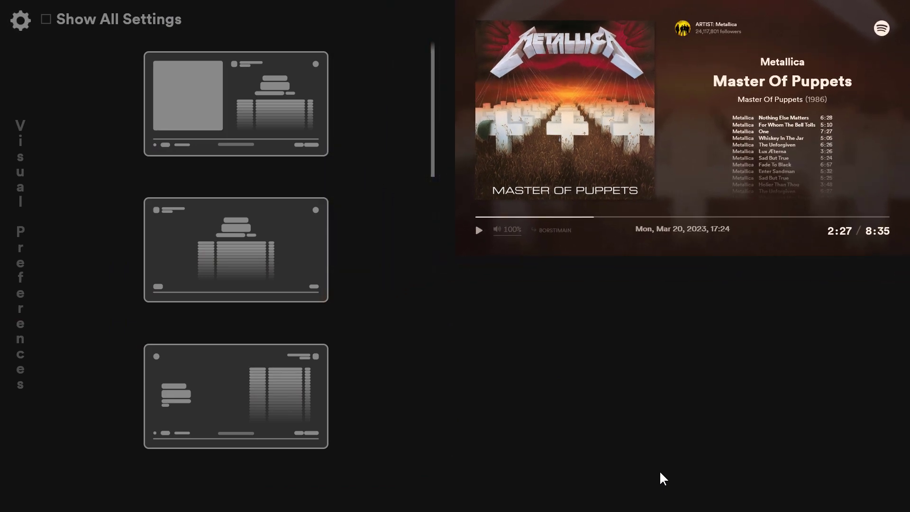
mouse_move(760, 324)
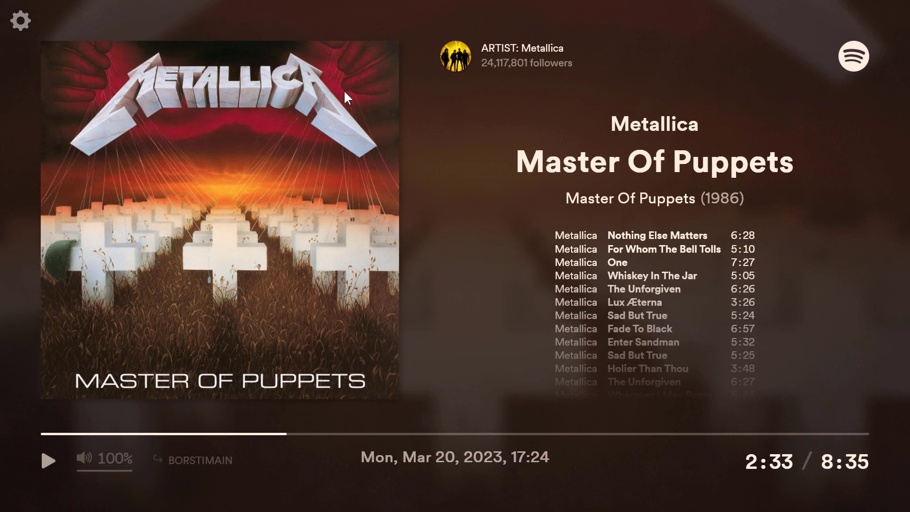
mouse_move(604, 162)
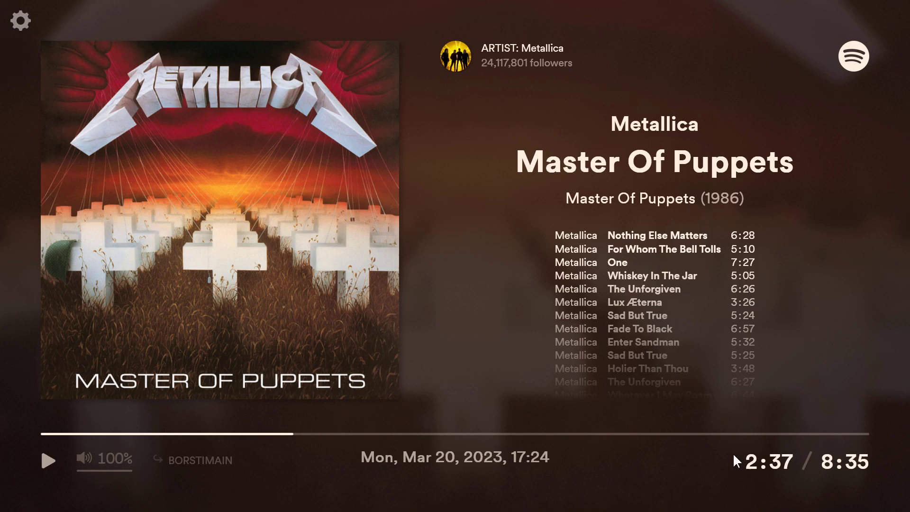
mouse_move(65, 481)
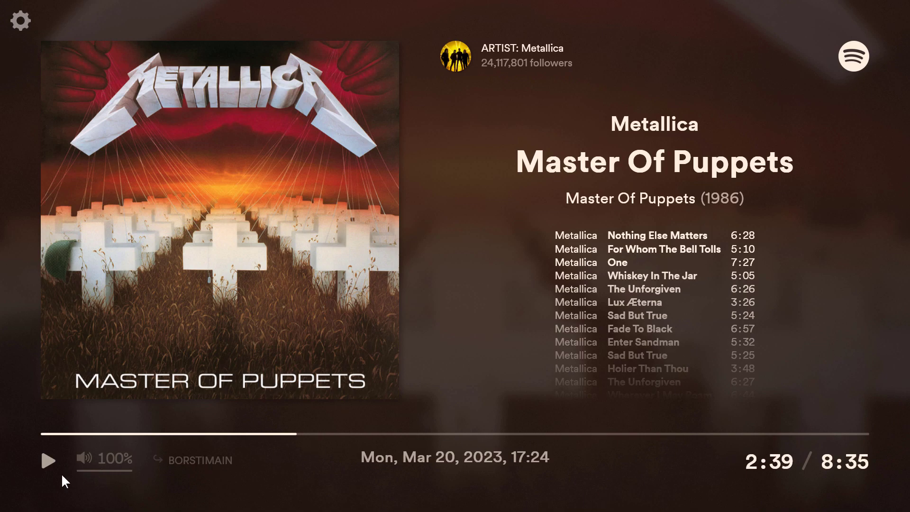
mouse_move(242, 472)
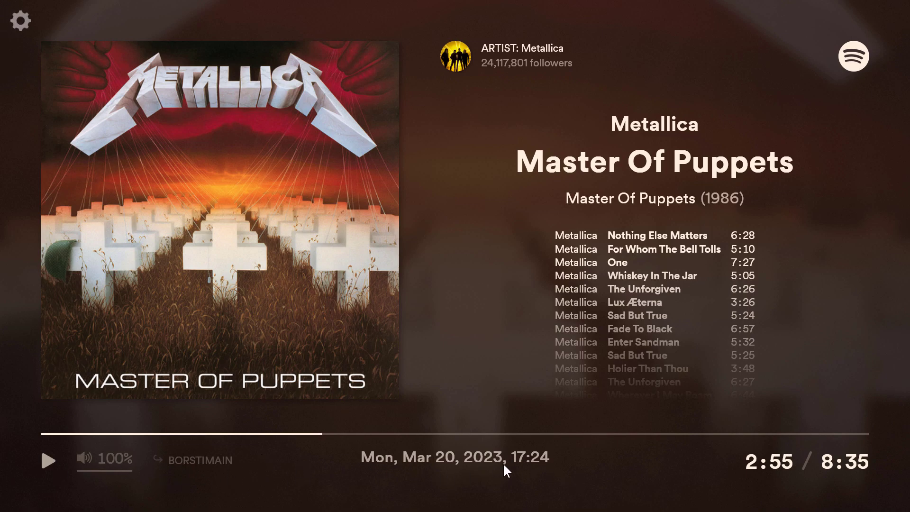
Step: Browse the layout presets in Visual Preferences and apply Compact Mode
click(21, 20)
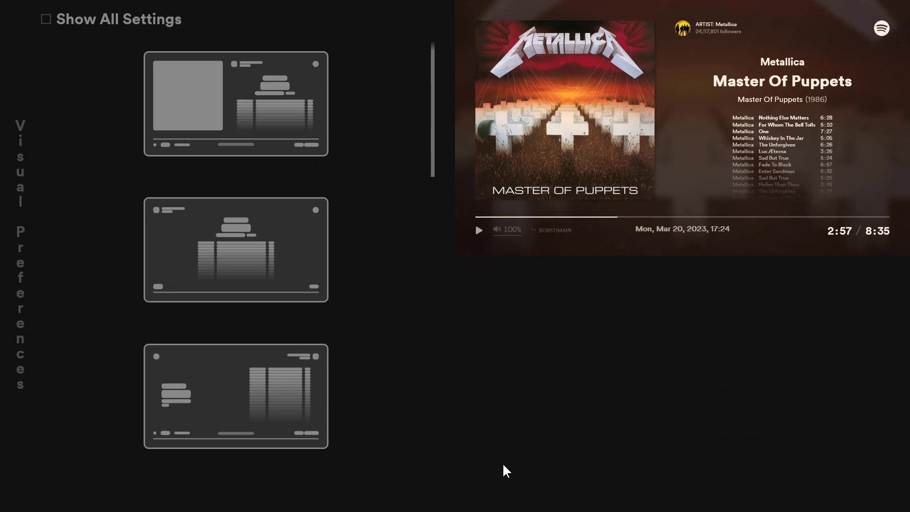
mouse_move(437, 125)
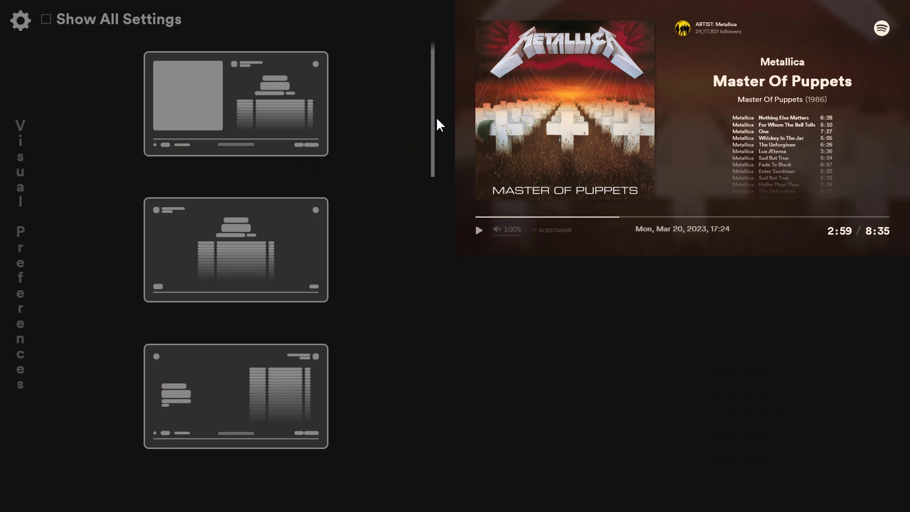
scroll(down, 3)
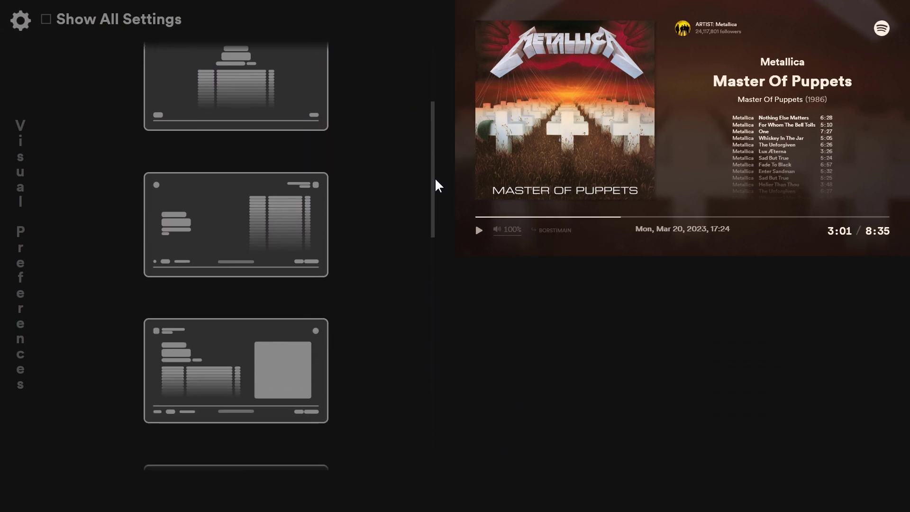
scroll(down, 3)
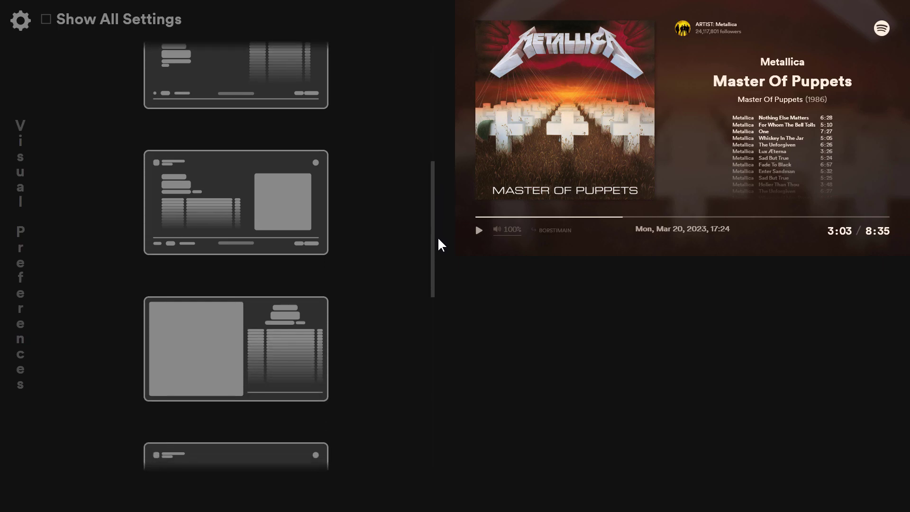
mouse_move(281, 200)
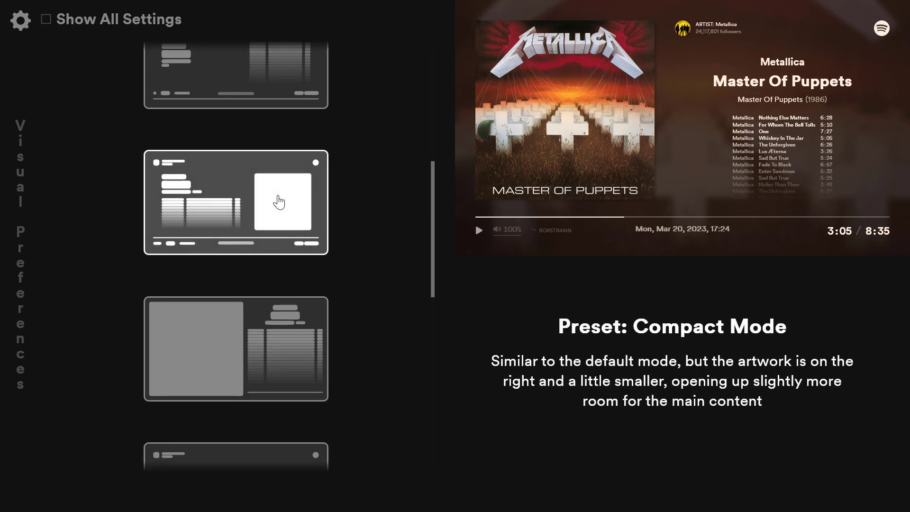
click(281, 202)
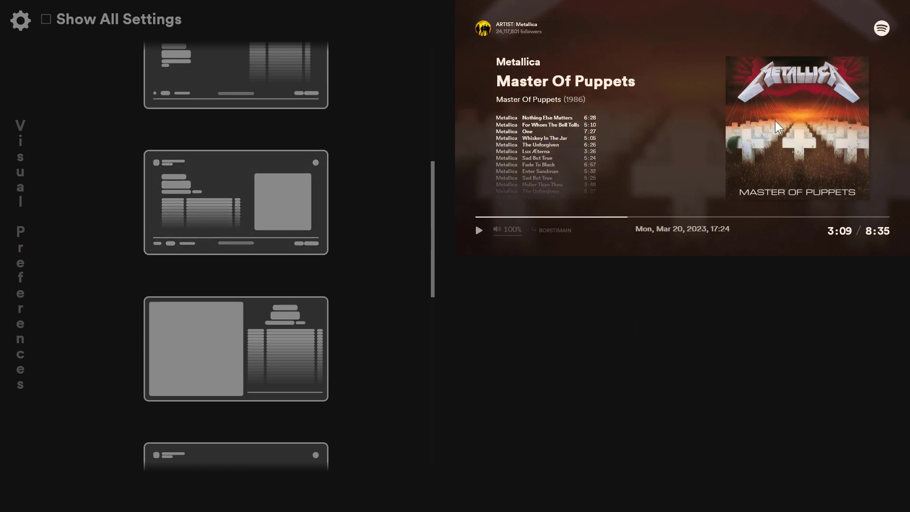
mouse_move(500, 182)
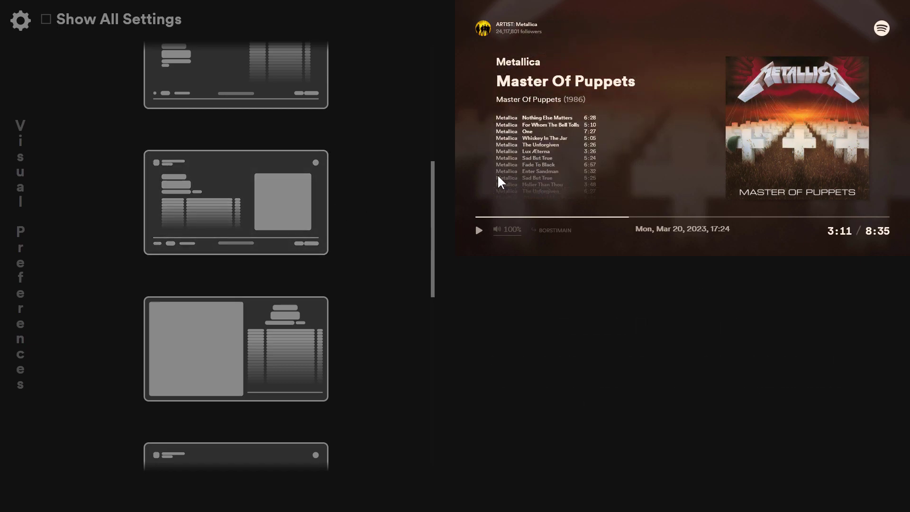
Step: Apply the XL-Artwork Mode preset and scroll on toward Split-Panel Mode's description
click(235, 349)
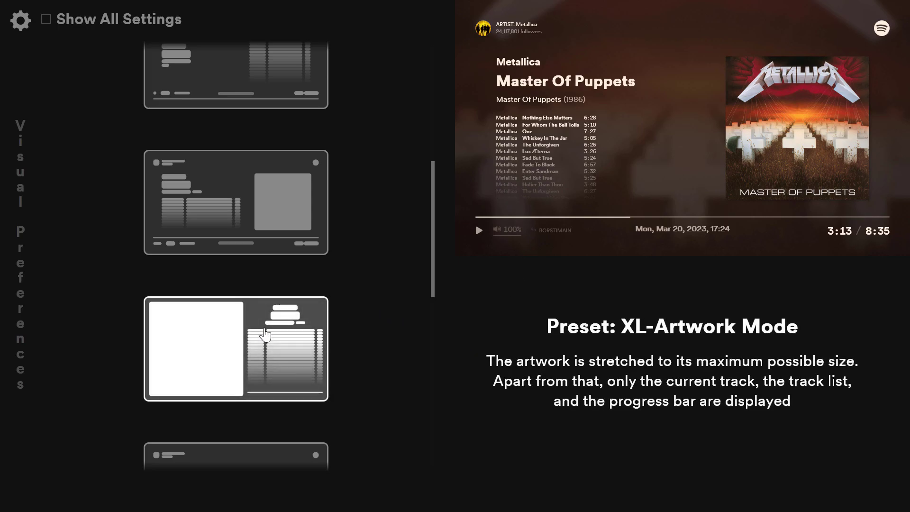
click(235, 347)
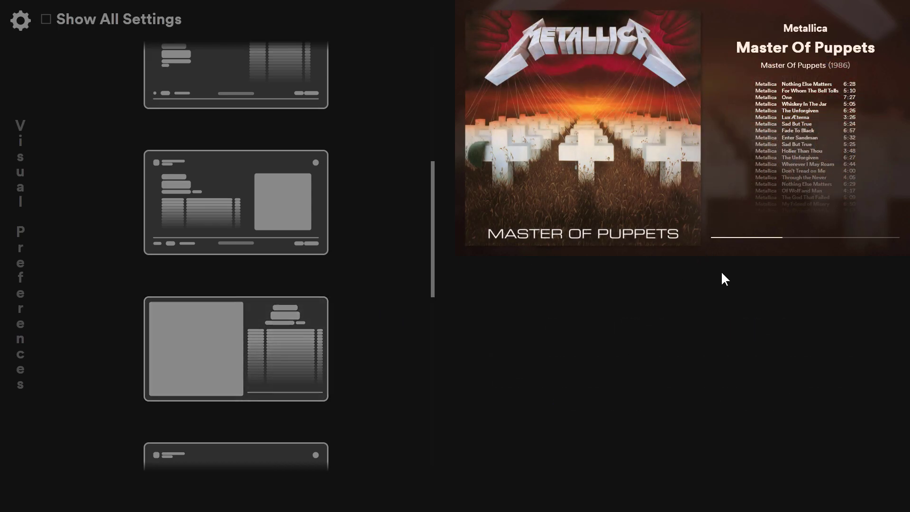
mouse_move(660, 256)
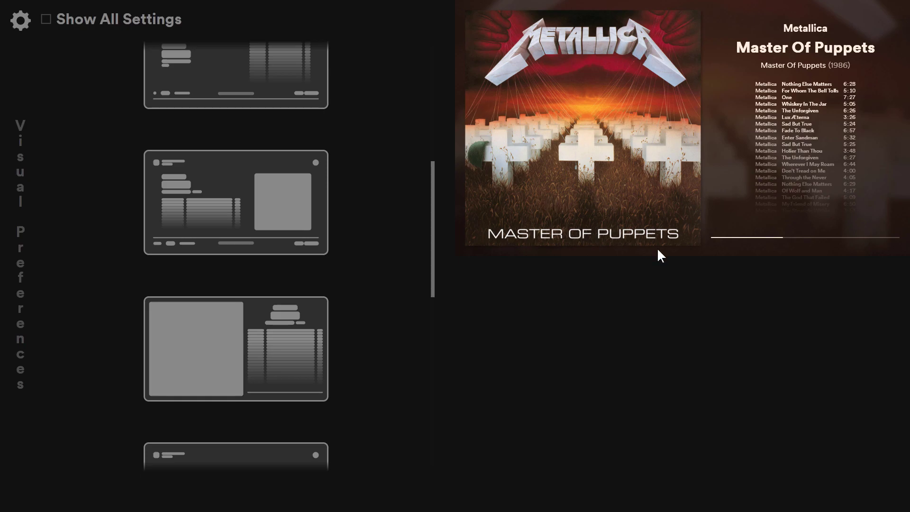
mouse_move(880, 245)
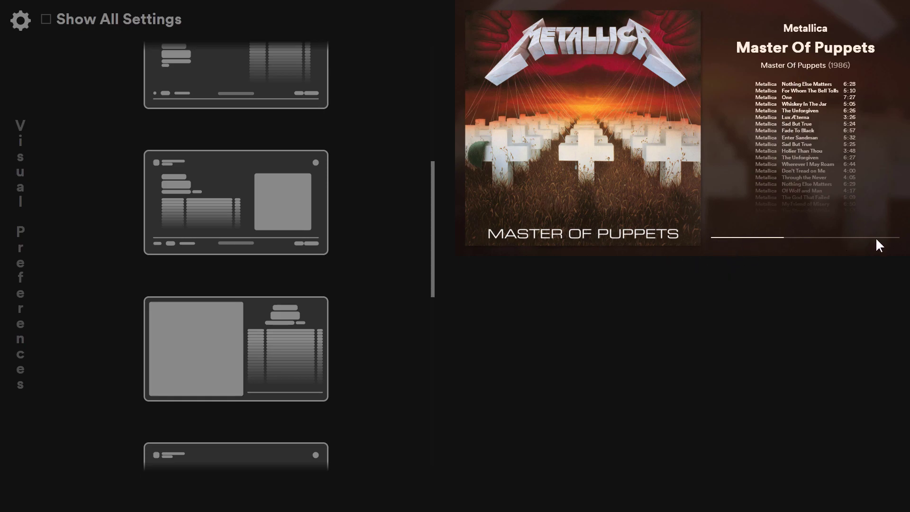
mouse_move(891, 245)
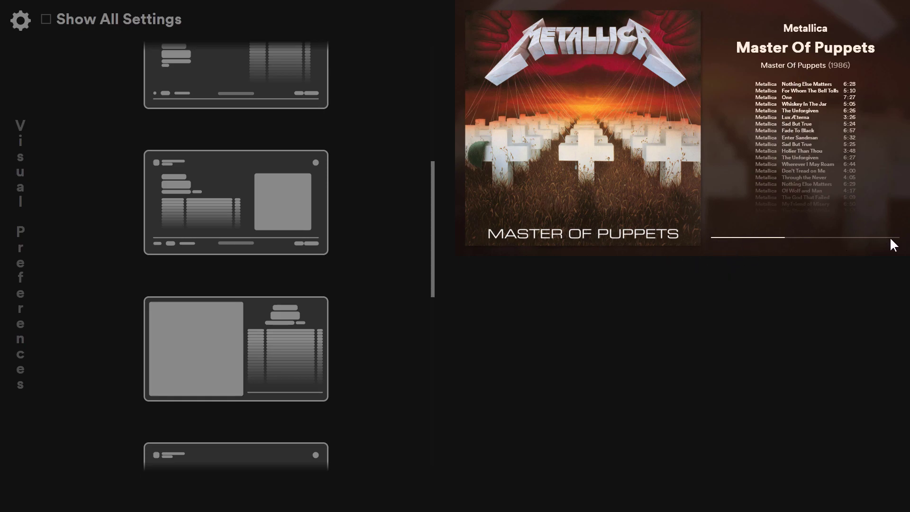
mouse_move(882, 250)
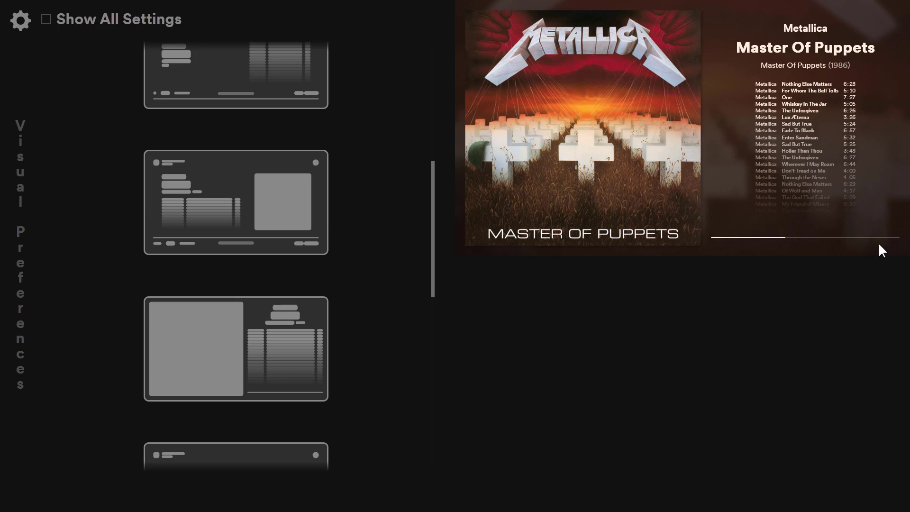
mouse_move(544, 164)
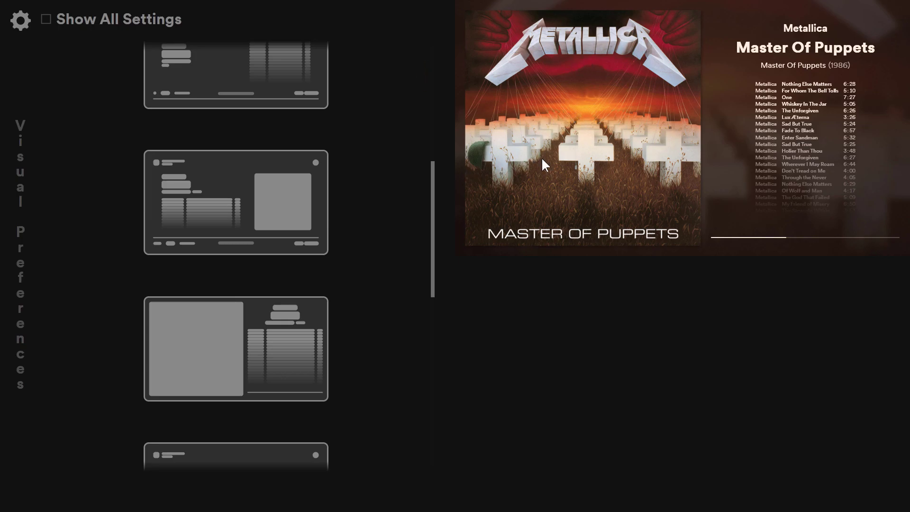
scroll(down, 3)
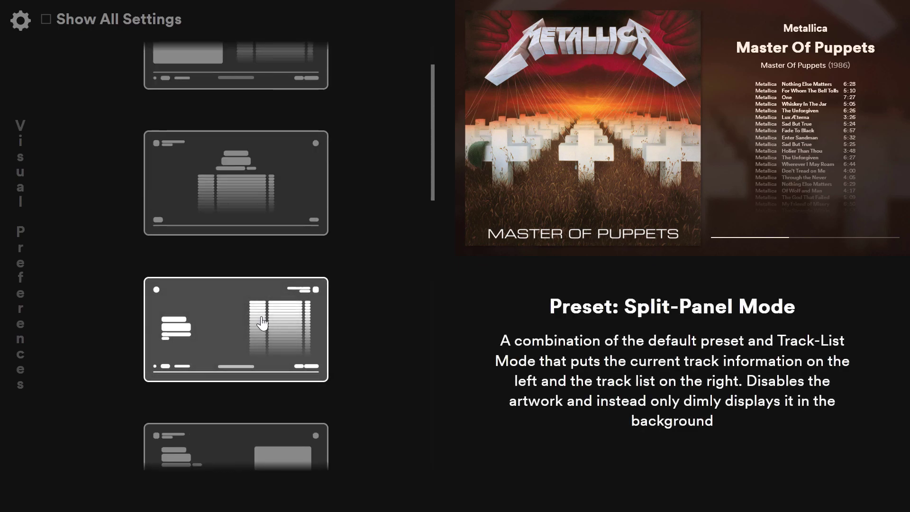
Step: Apply the Split-Panel Mode preset and close settings to view it fullscreen
click(235, 329)
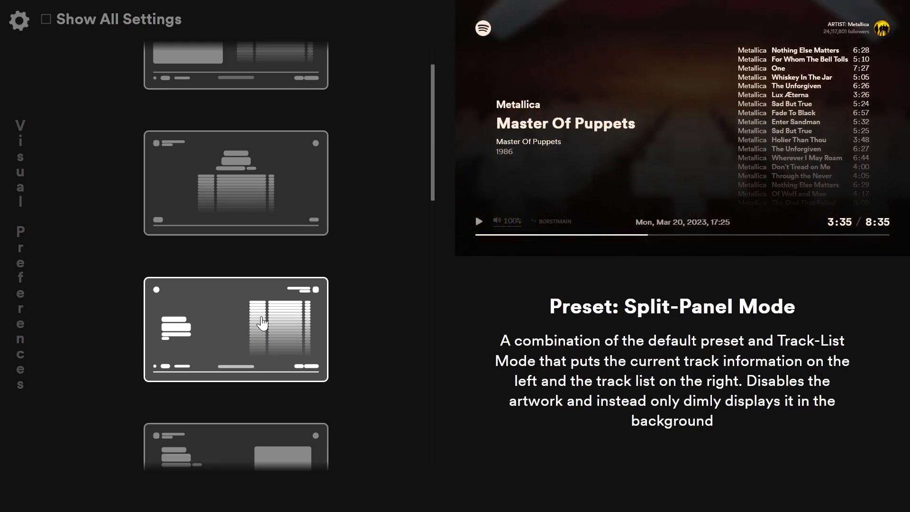
click(236, 329)
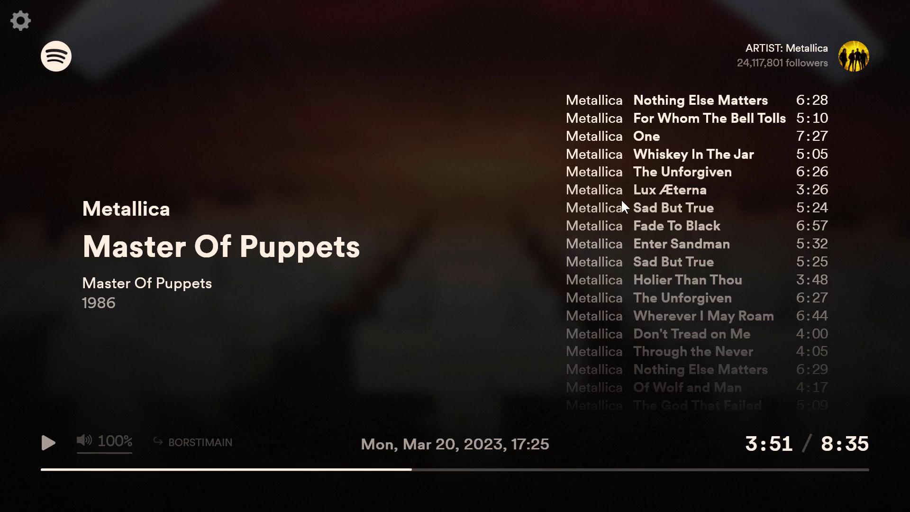
mouse_move(404, 300)
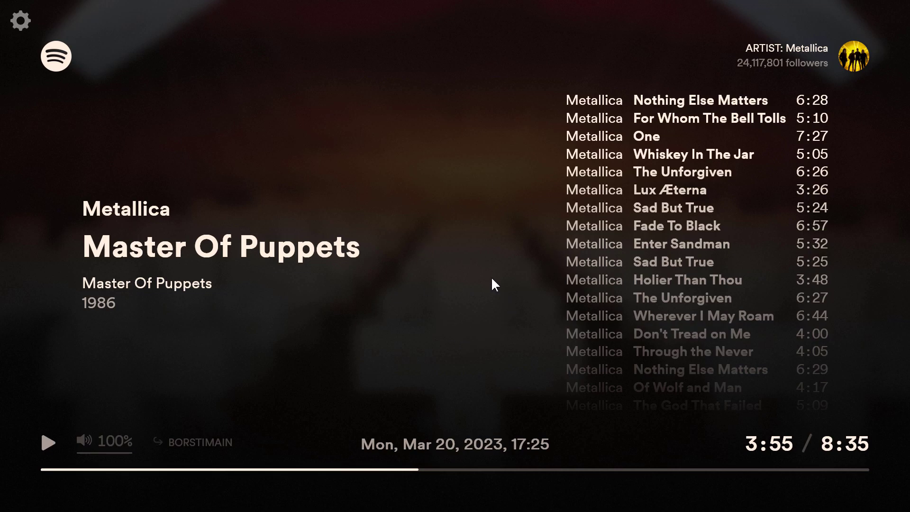
mouse_move(281, 150)
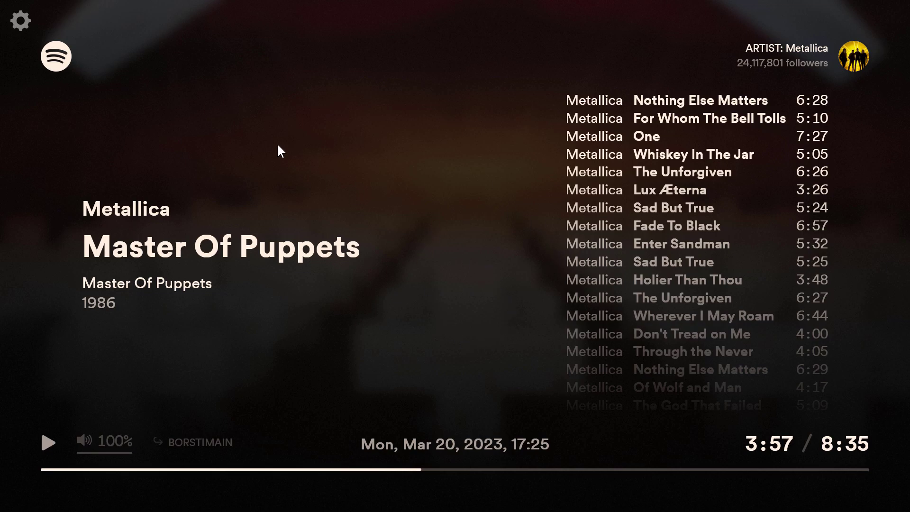
Step: Reopen Visual Preferences and try the Vertical Mode preset
click(20, 19)
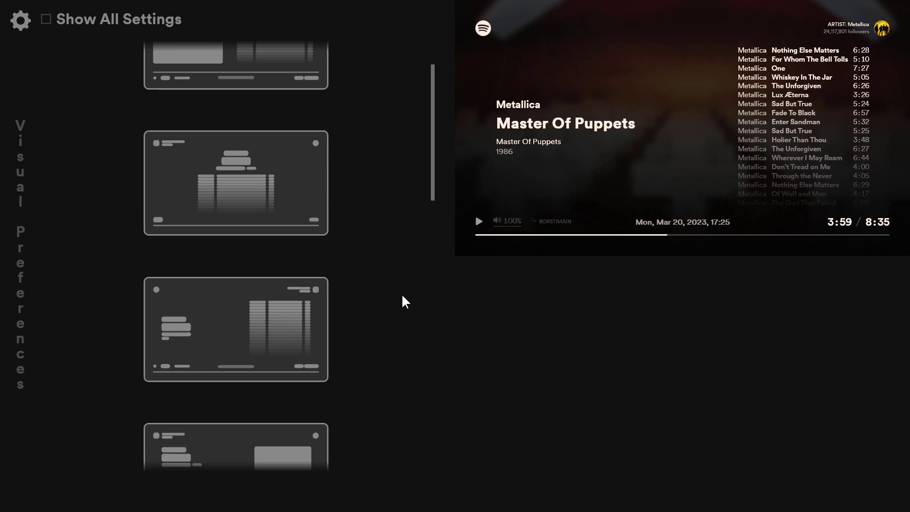
scroll(down, 3)
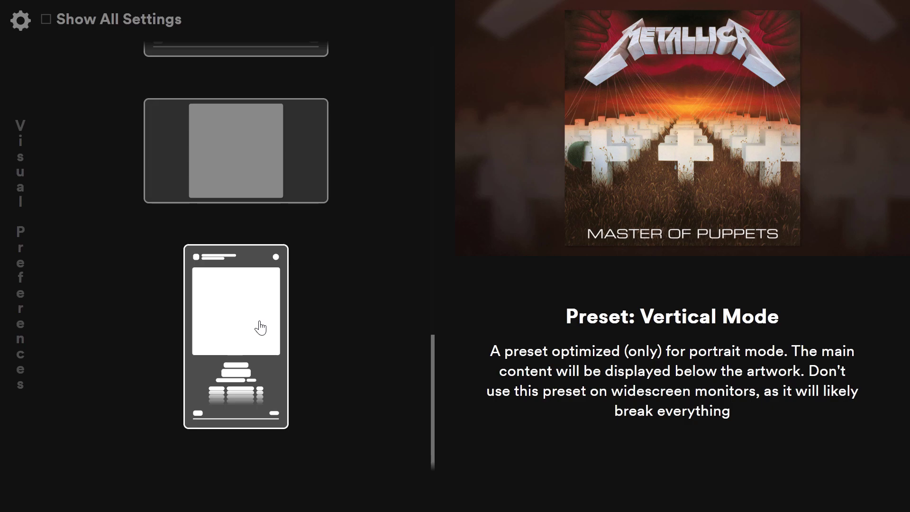
click(236, 336)
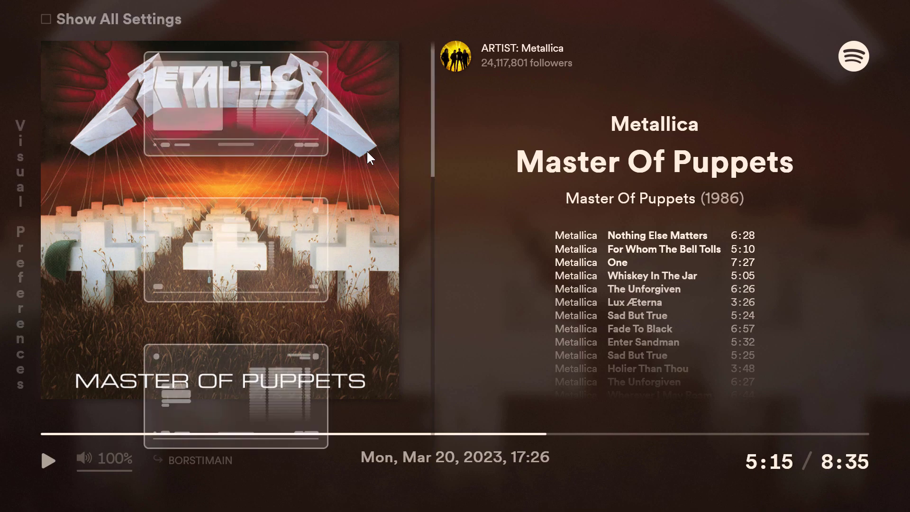
Step: Enable Show All Settings, browse the categories and turn off Enable Bottom Content
click(48, 19)
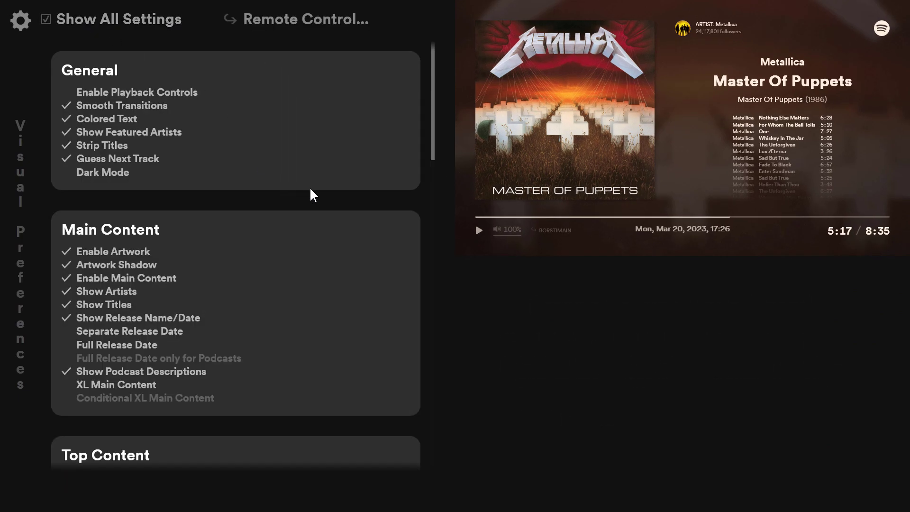
scroll(down, 3)
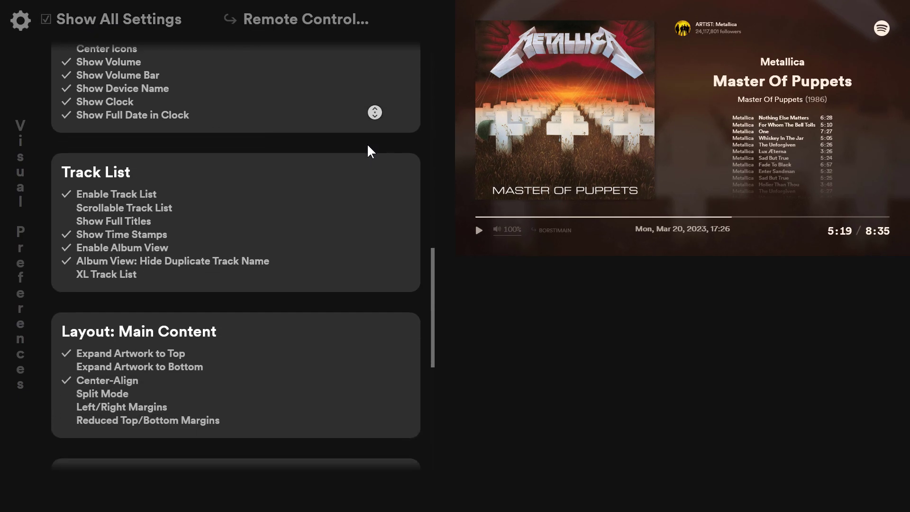
scroll(down, 3)
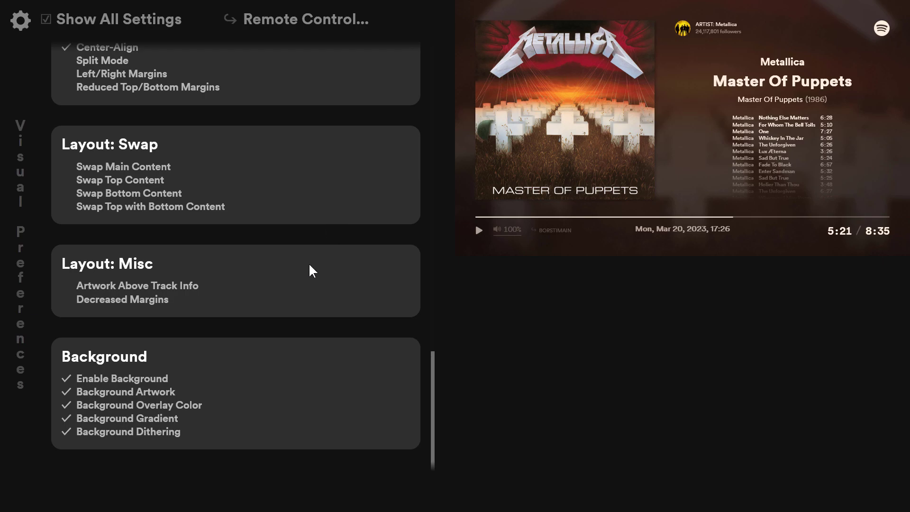
scroll(up, 3)
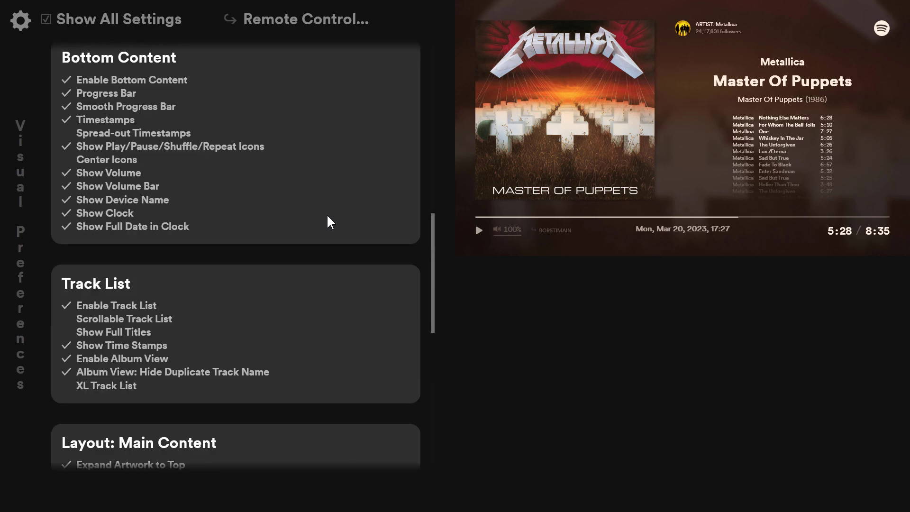
mouse_move(338, 216)
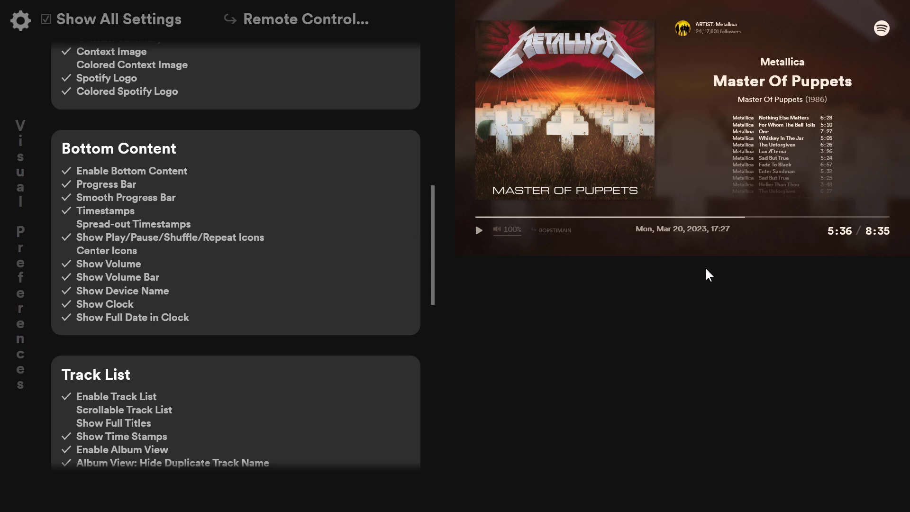
click(131, 169)
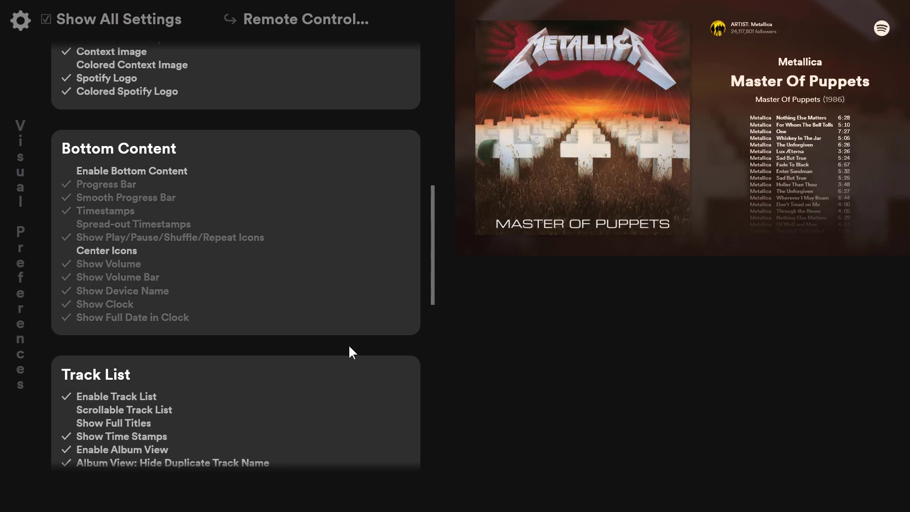
mouse_move(318, 288)
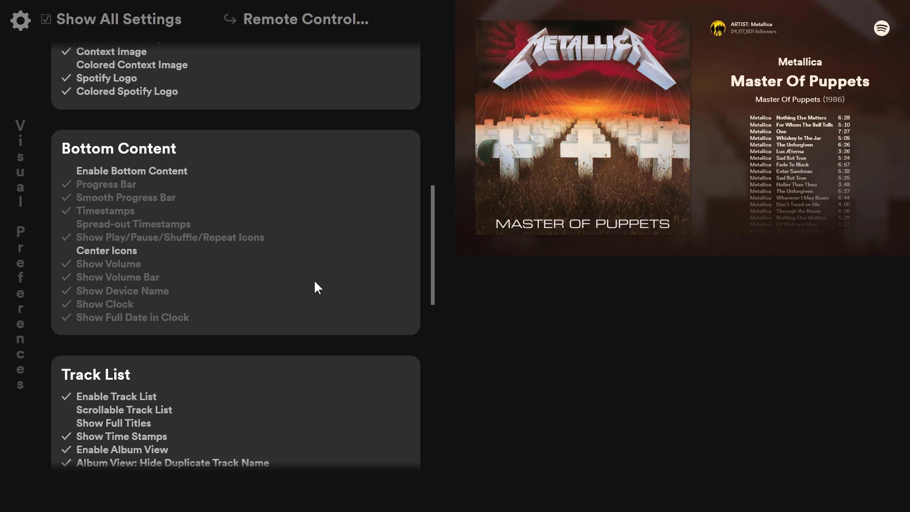
mouse_move(798, 200)
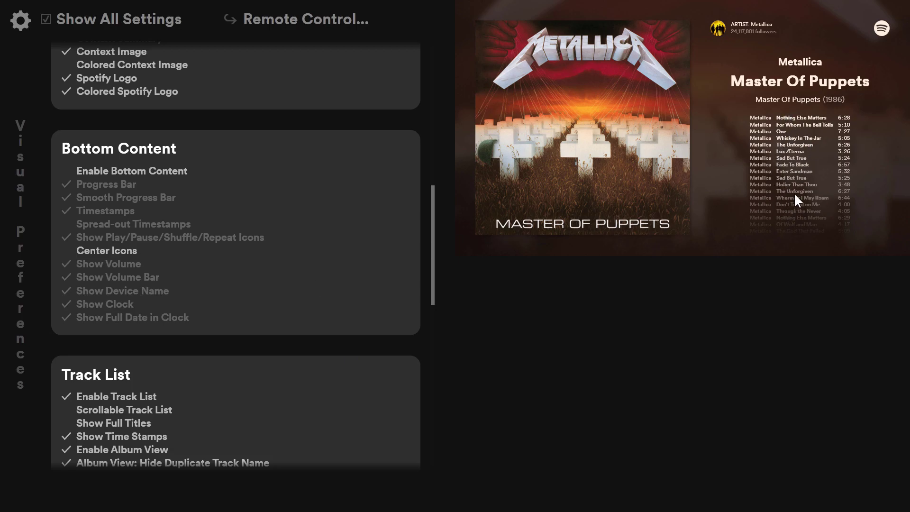
Step: Scroll the remaining settings and close the panel to show the player fullscreen
scroll(down, 3)
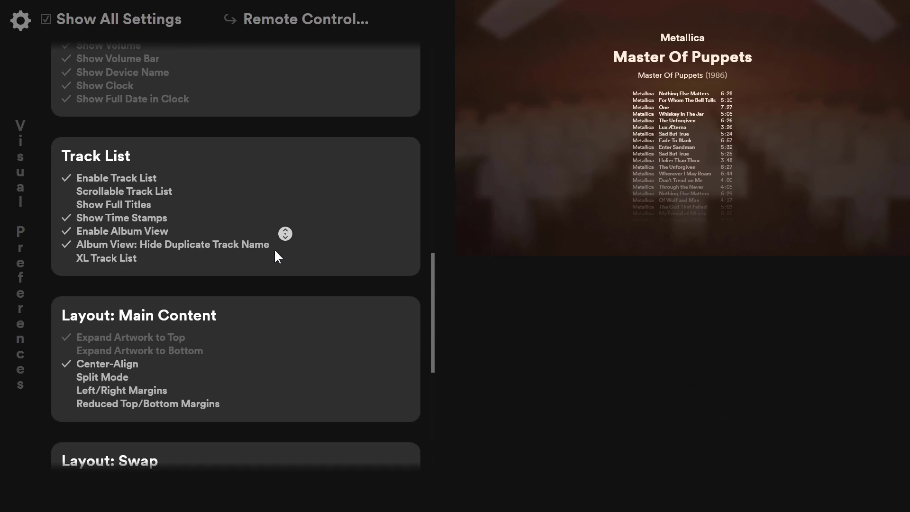
scroll(down, 3)
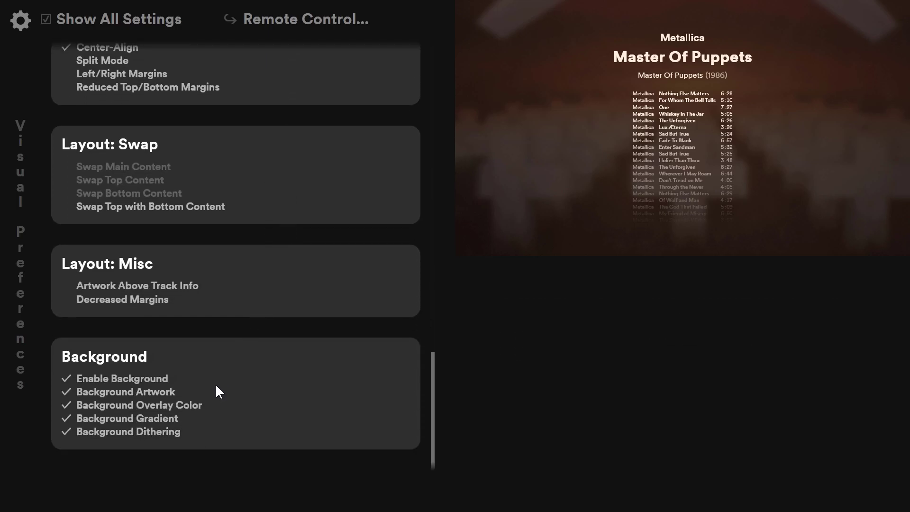
mouse_move(107, 471)
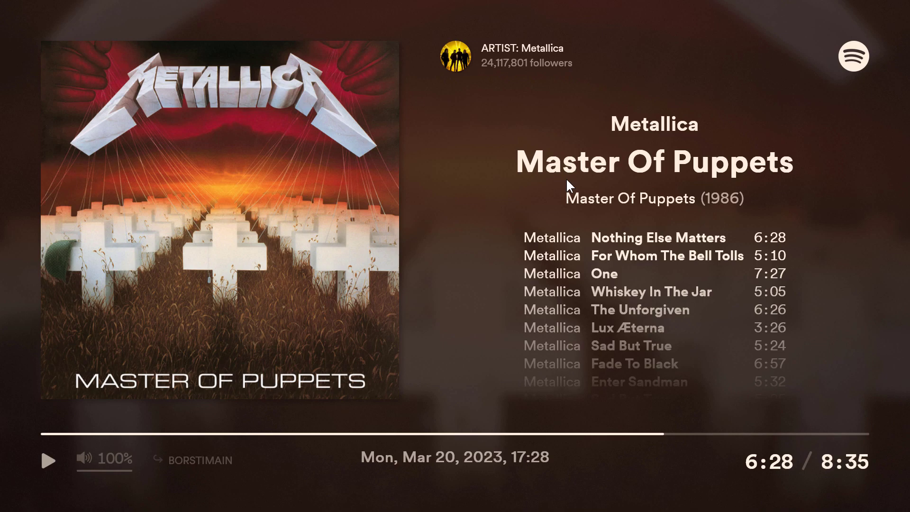
click(489, 503)
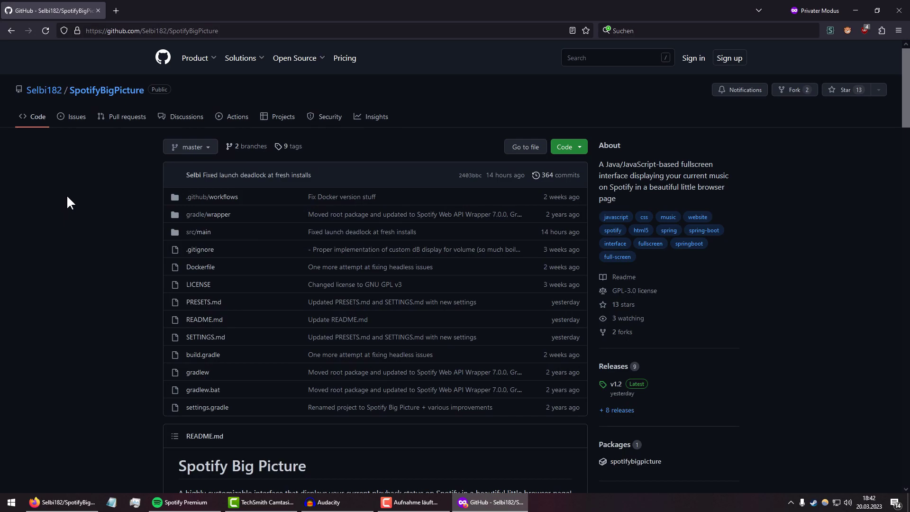
mouse_move(92, 198)
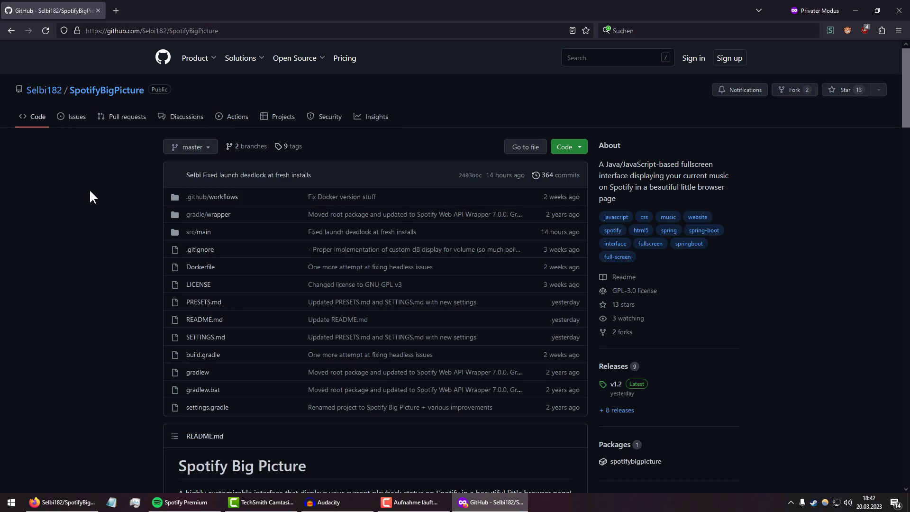
Step: Open the v1.2 release on GitHub and download SpotifyBigPicture-v1.2.zip
scroll(down, 3)
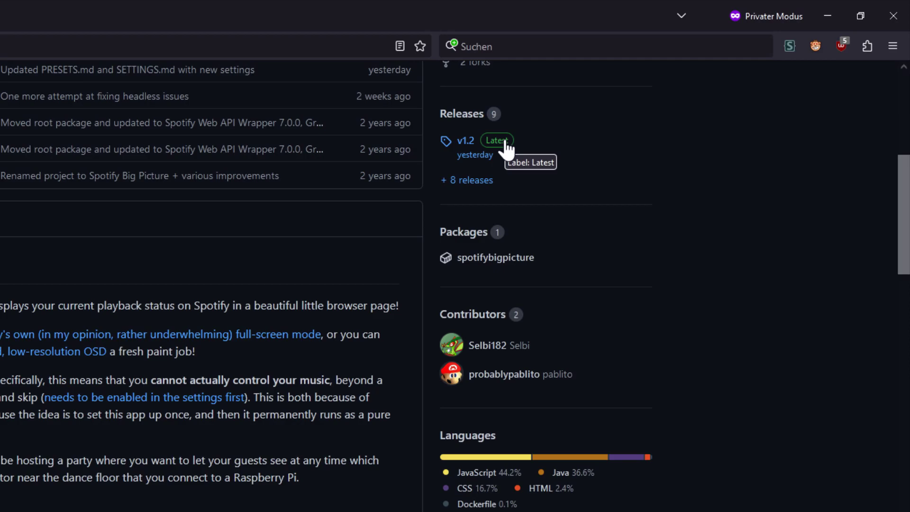
mouse_move(475, 151)
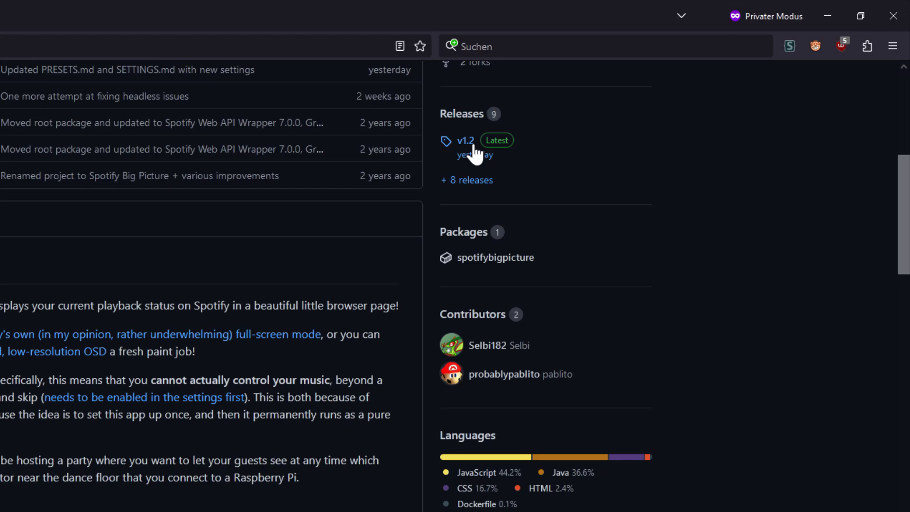
click(464, 140)
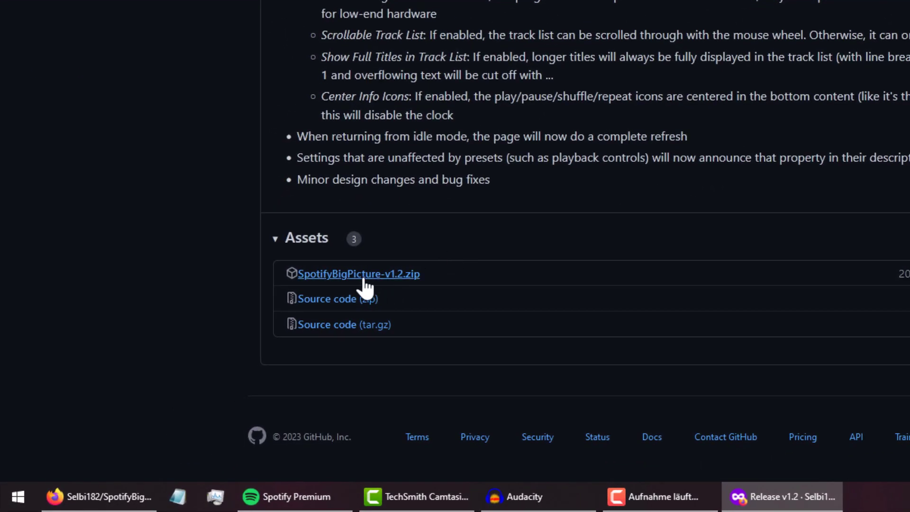
mouse_move(407, 290)
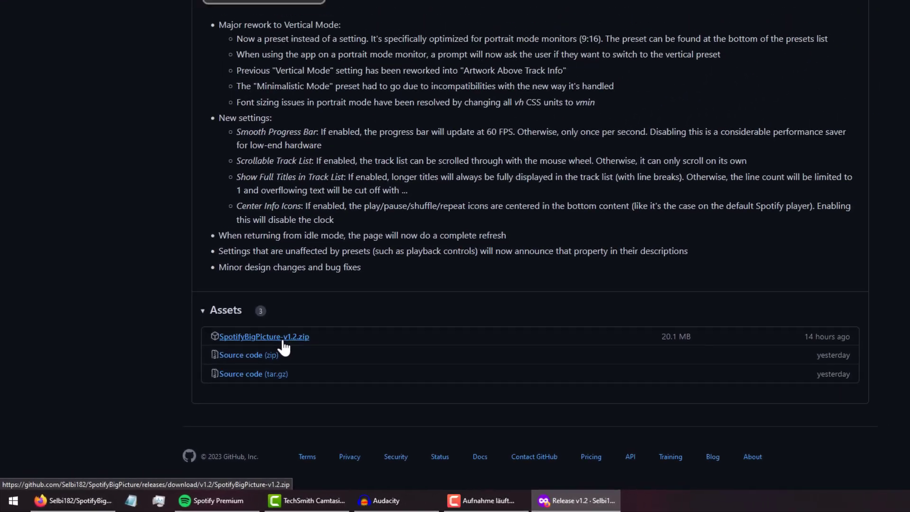
click(263, 336)
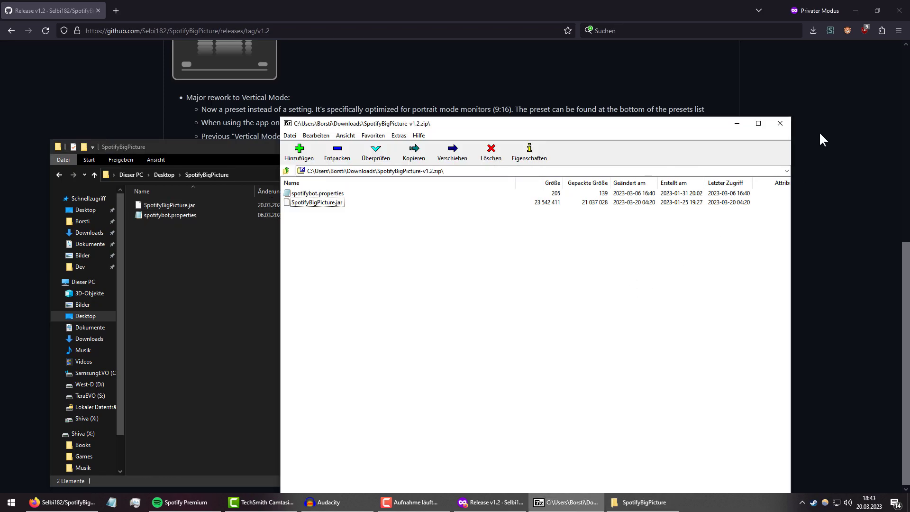
Step: Extract the archive to Desktop\SpotifyBigPicture and open spotifybot.properties for editing
click(780, 123)
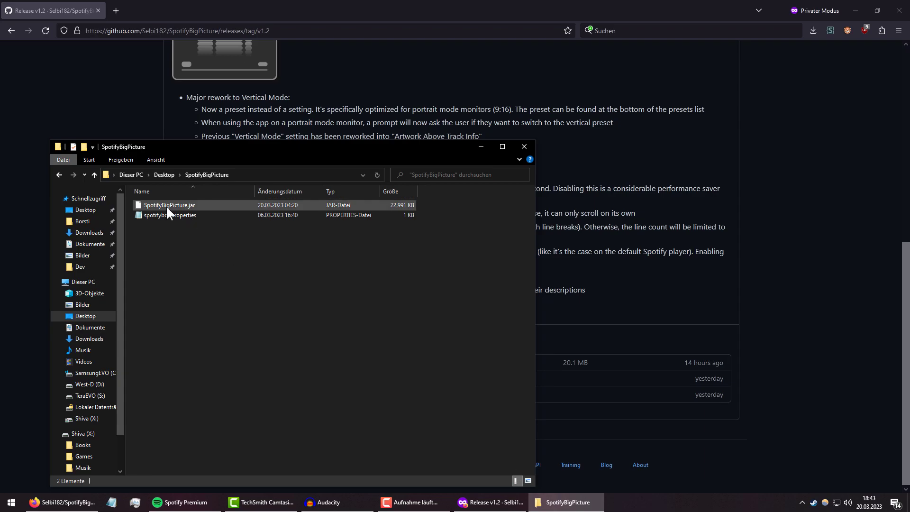
double_click(169, 215)
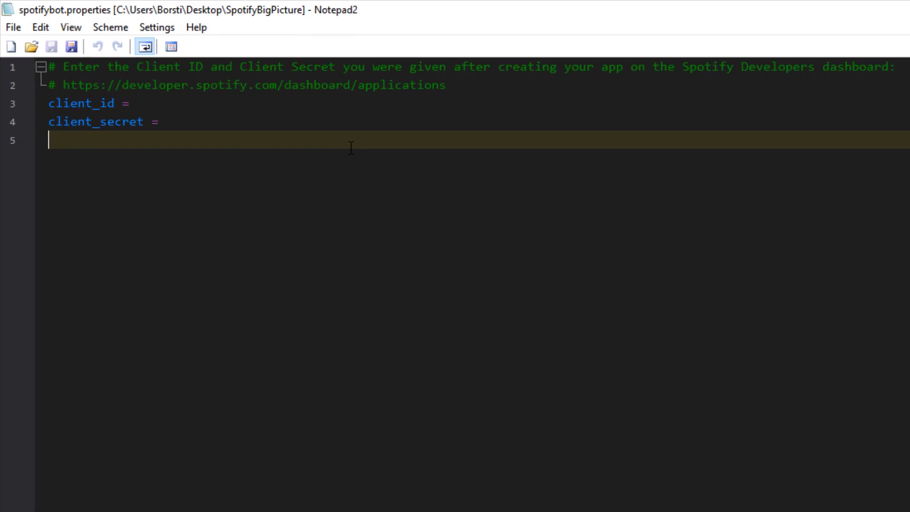
mouse_move(115, 143)
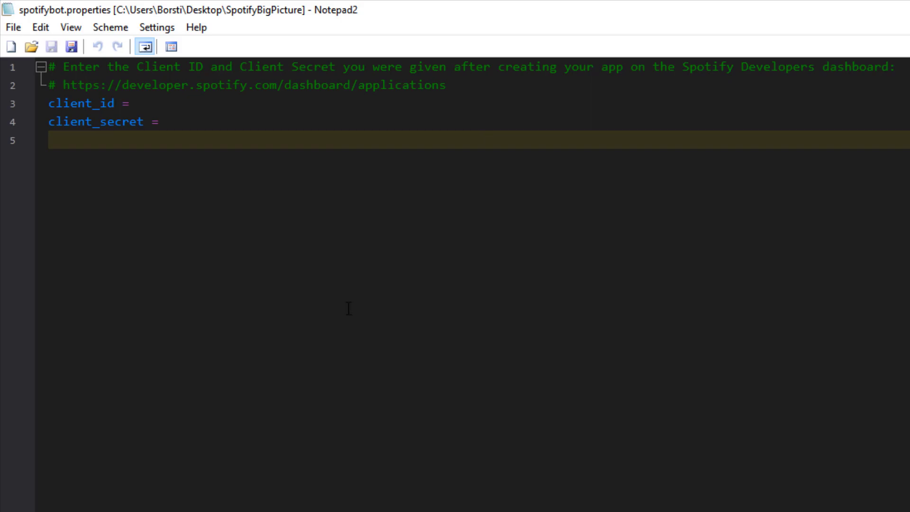
mouse_move(453, 180)
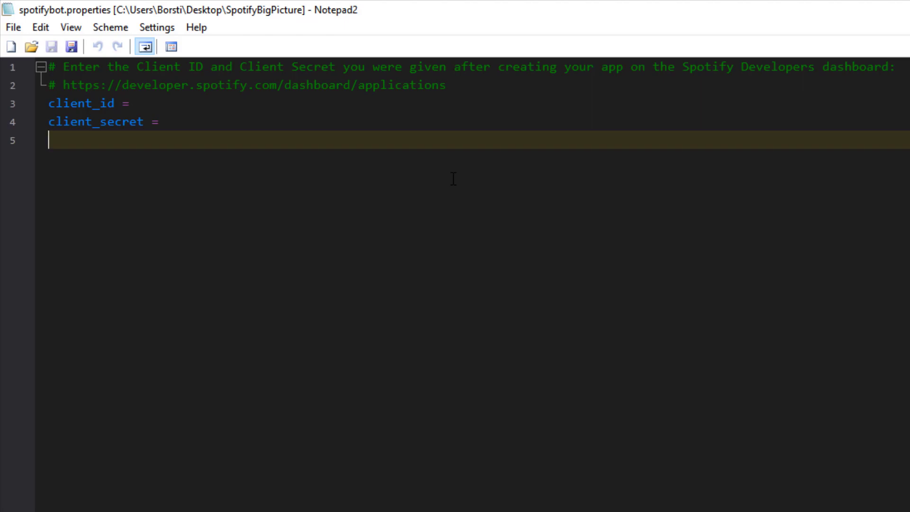
mouse_move(788, 89)
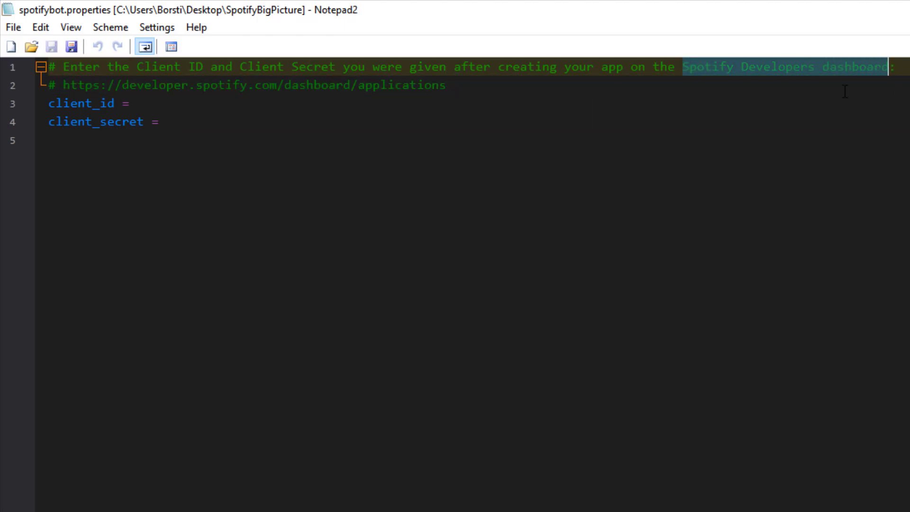
Step: Follow the developer.spotify.com dashboard URL from the properties file comment
click(250, 84)
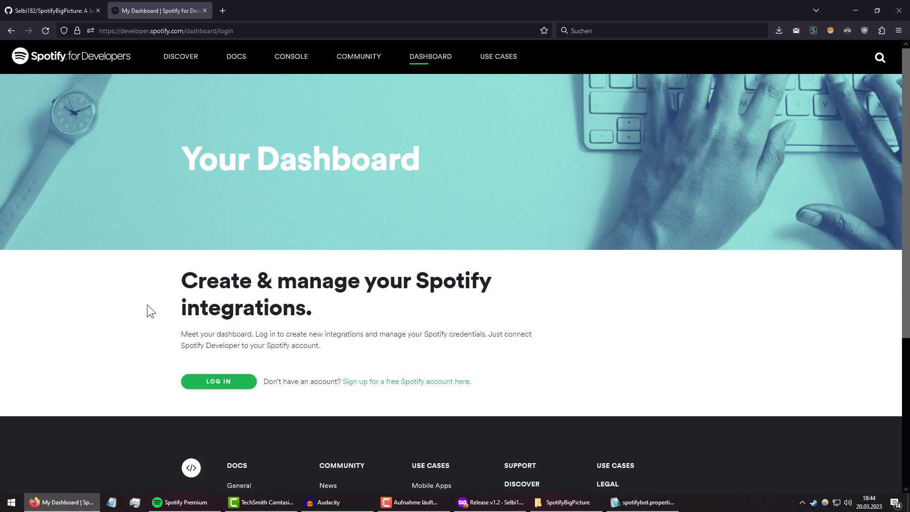
mouse_move(173, 304)
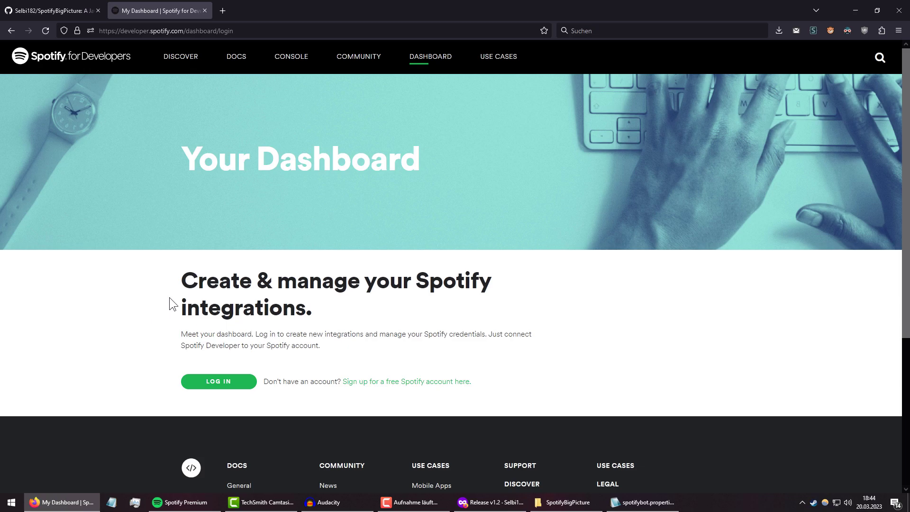
mouse_move(240, 385)
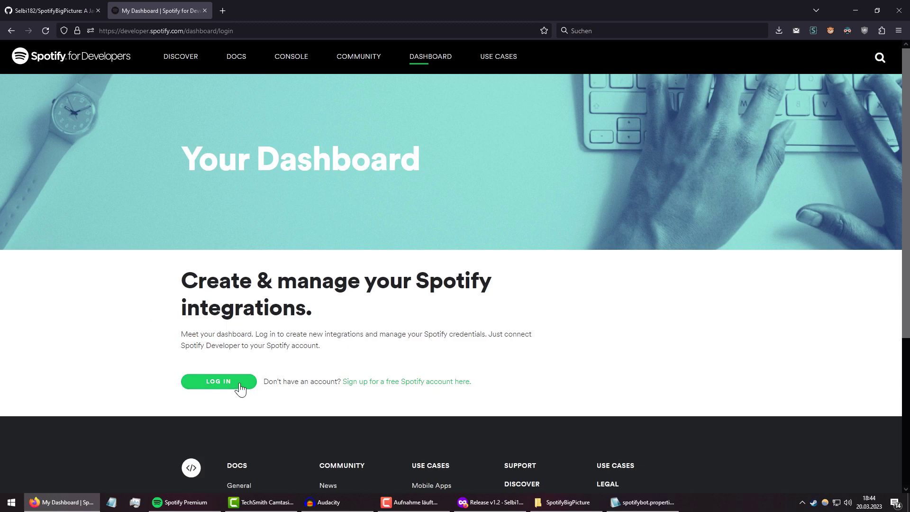
Step: Log in to Spotify for Developers and browse the dashboard's existing app list
click(218, 381)
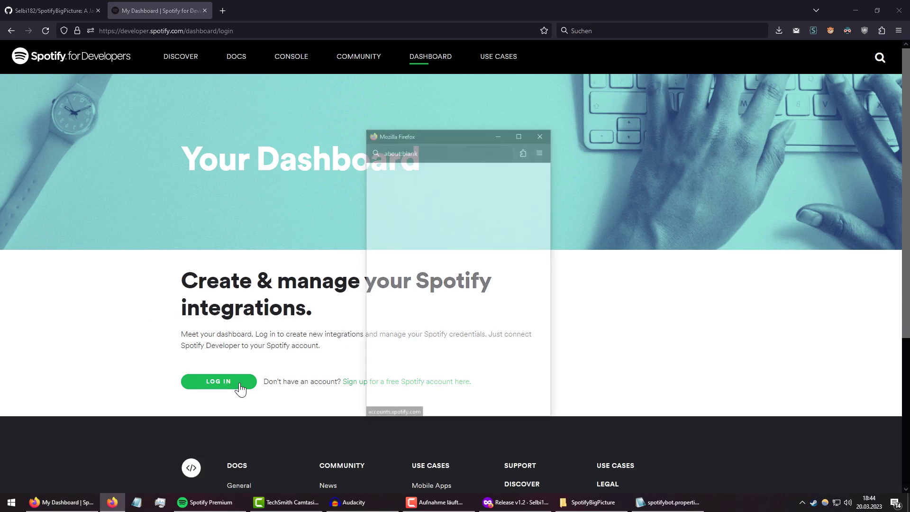
click(218, 381)
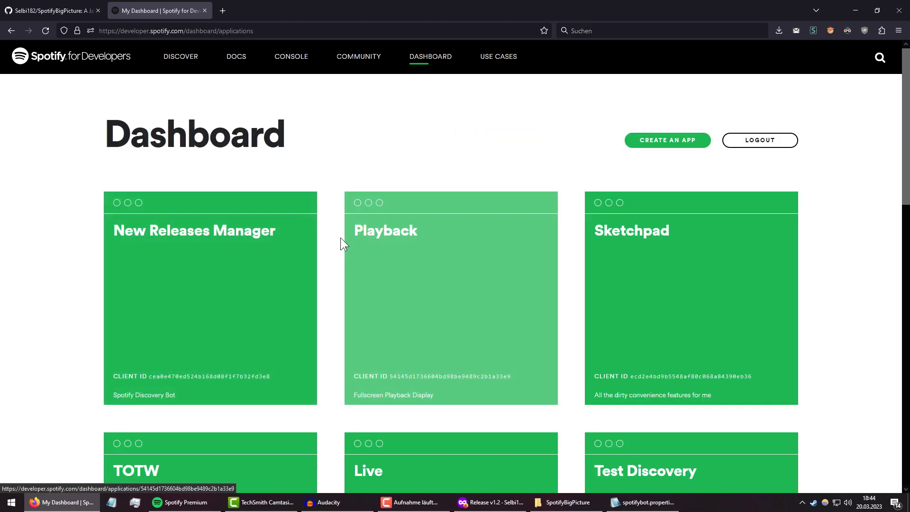
scroll(down, 3)
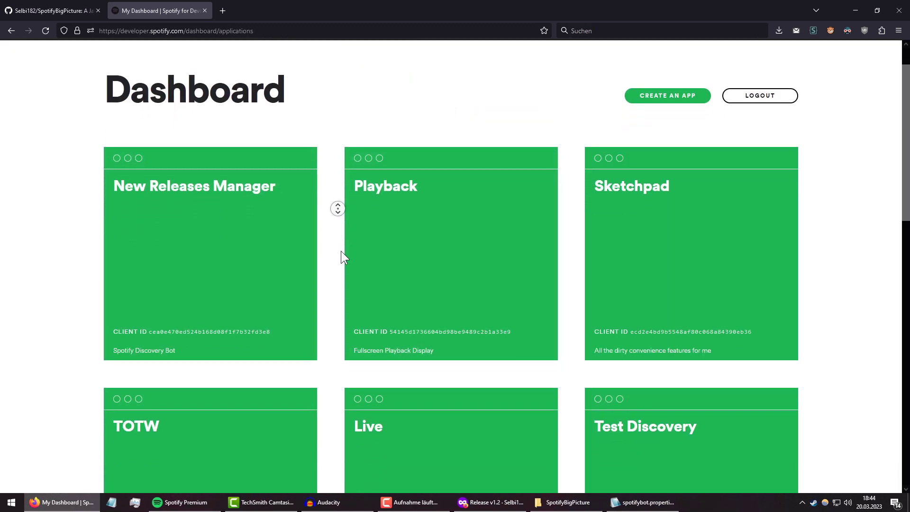
scroll(down, 3)
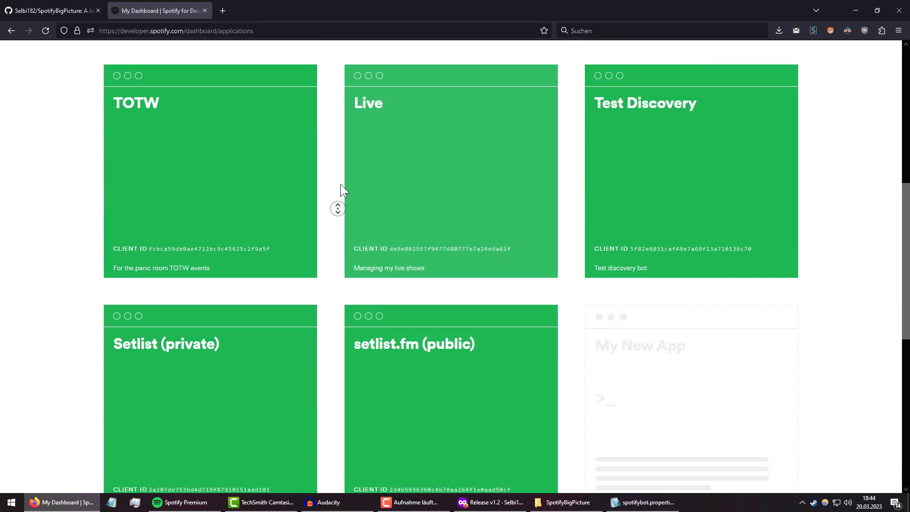
scroll(up, 3)
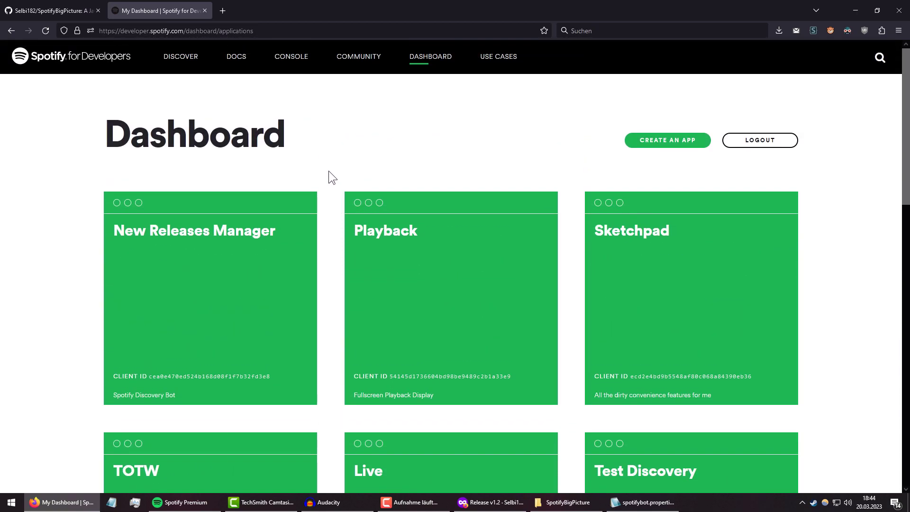
mouse_move(567, 262)
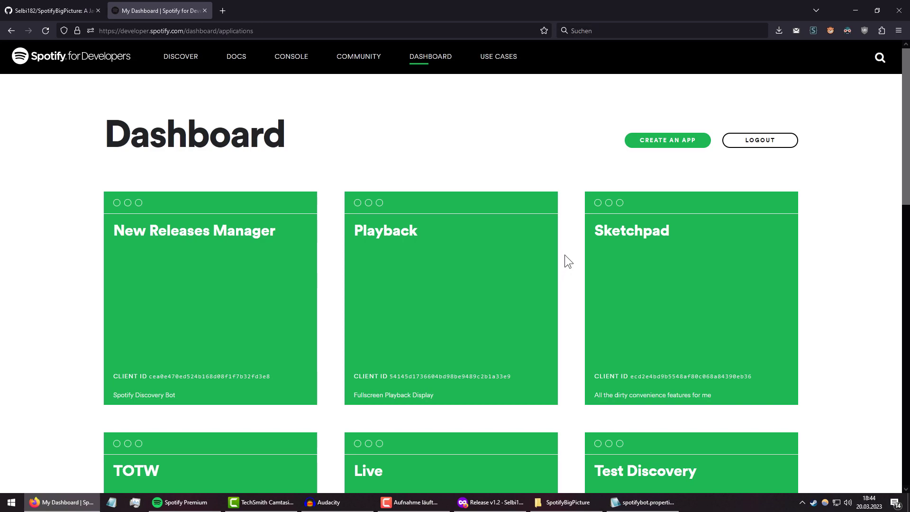
mouse_move(666, 151)
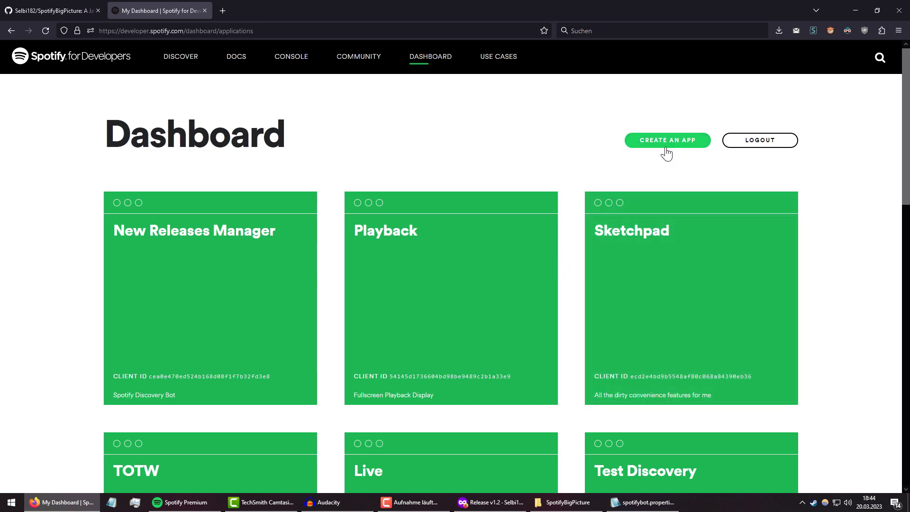
Step: Start a new app named SpotifyBigPicture and attempt to create it
click(667, 140)
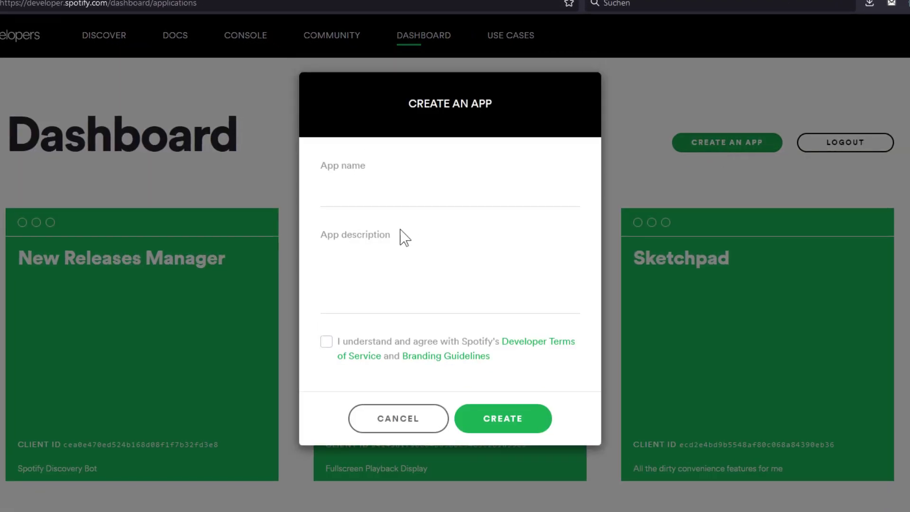
text(Sp)
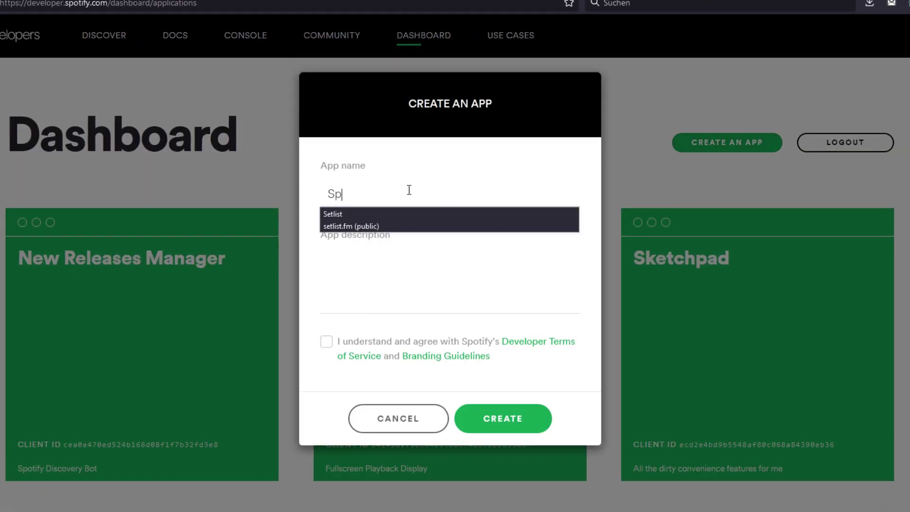
text(otifyBigP)
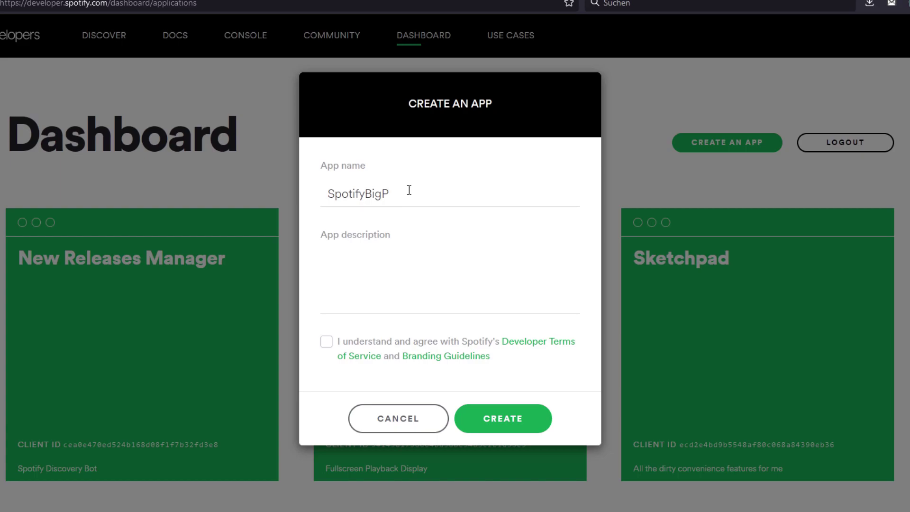
text(icture)
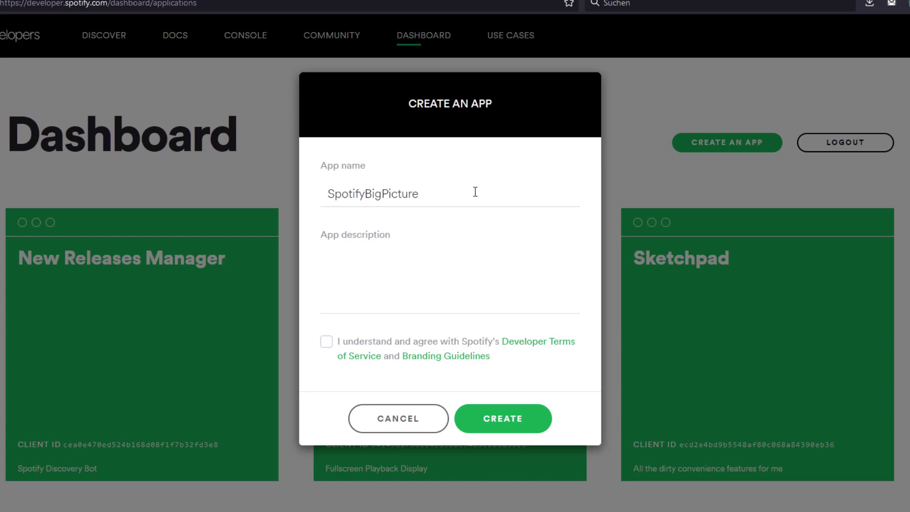
click(502, 418)
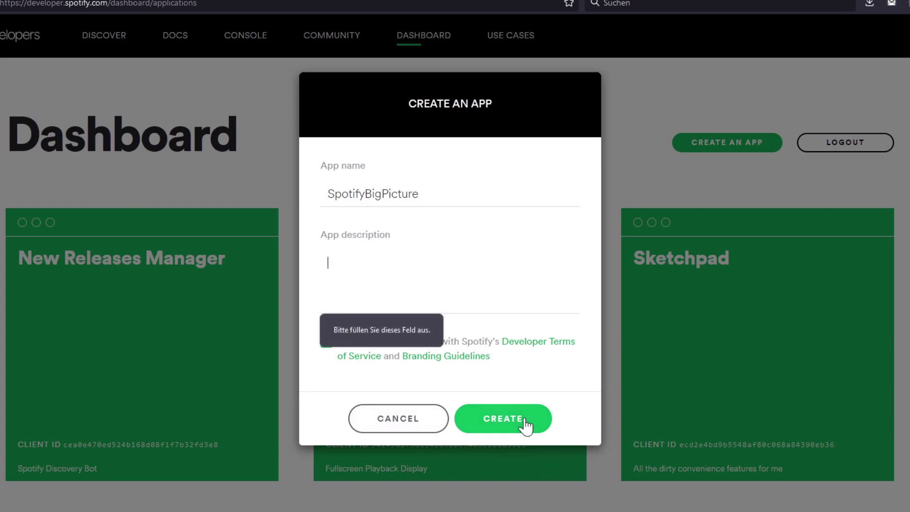
Step: Accept the developer terms, add a description and create the SpotifyBigPicture app
click(326, 341)
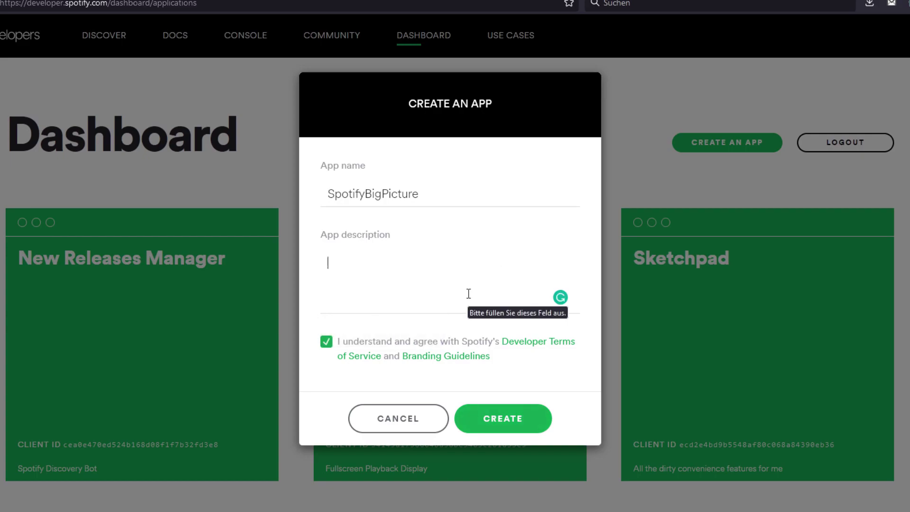
text(Descri)
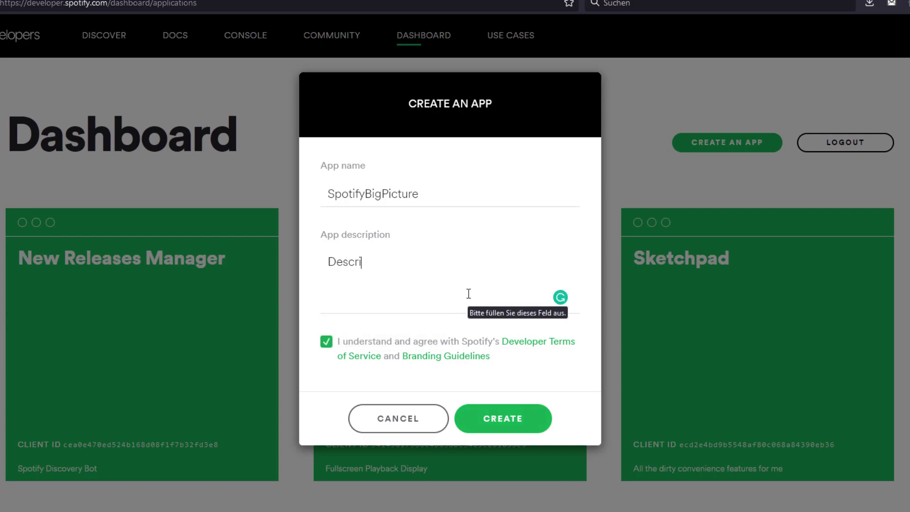
click(503, 418)
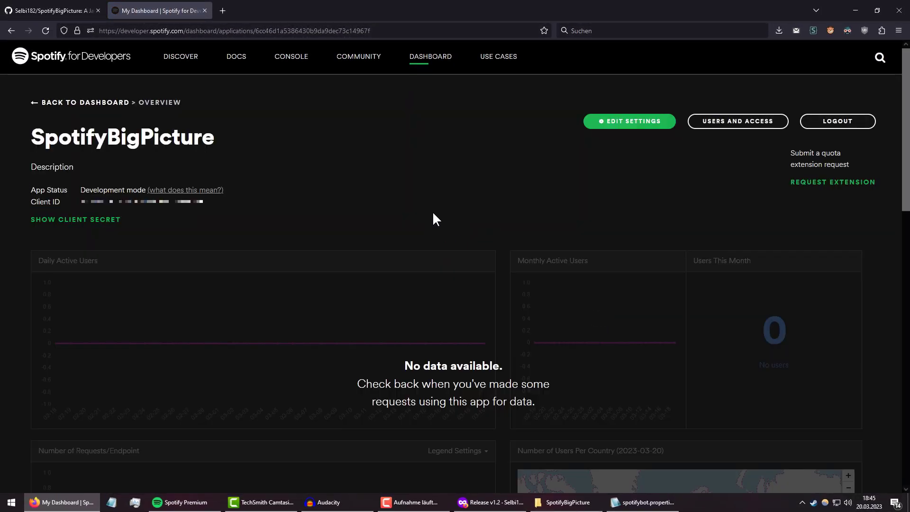
mouse_move(209, 217)
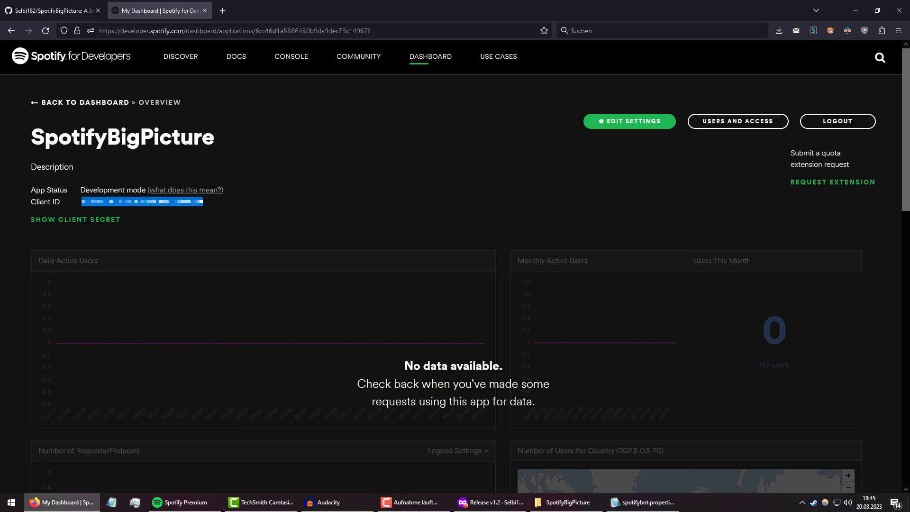
Step: Paste the client ID into spotifybot.properties and reveal the app's client secret
click(641, 502)
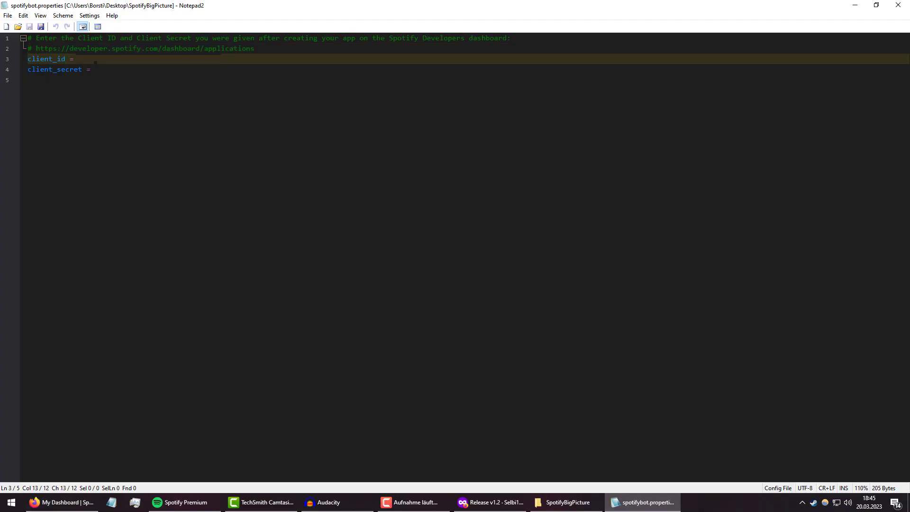
click(61, 503)
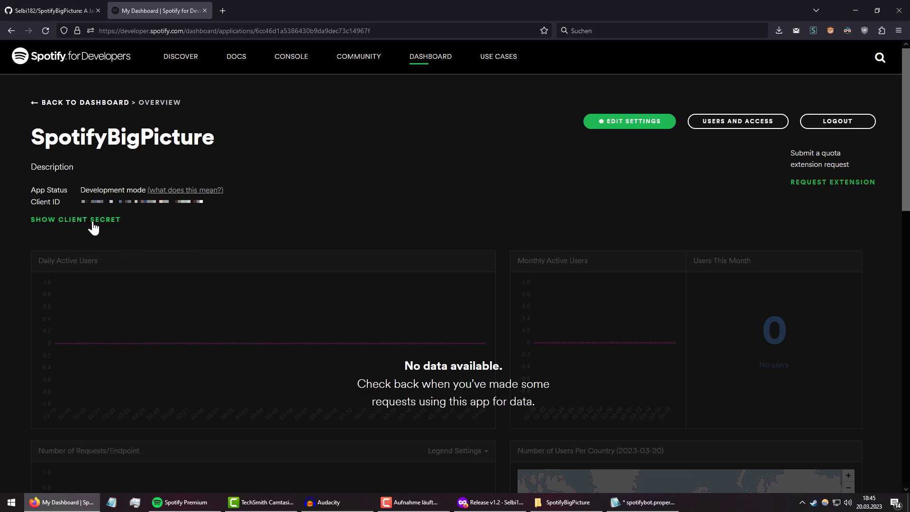
click(75, 219)
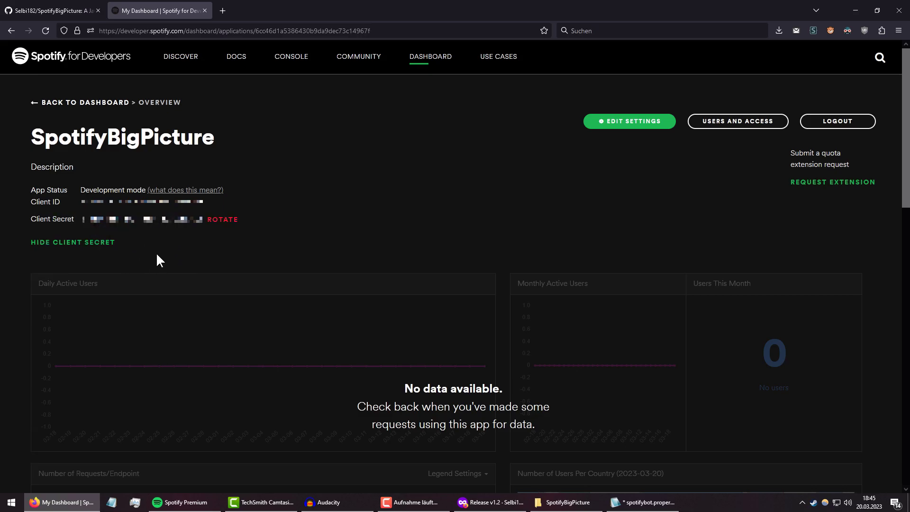
Step: Copy the client secret and paste it into the client_secret line of the properties file
triple_click(148, 219)
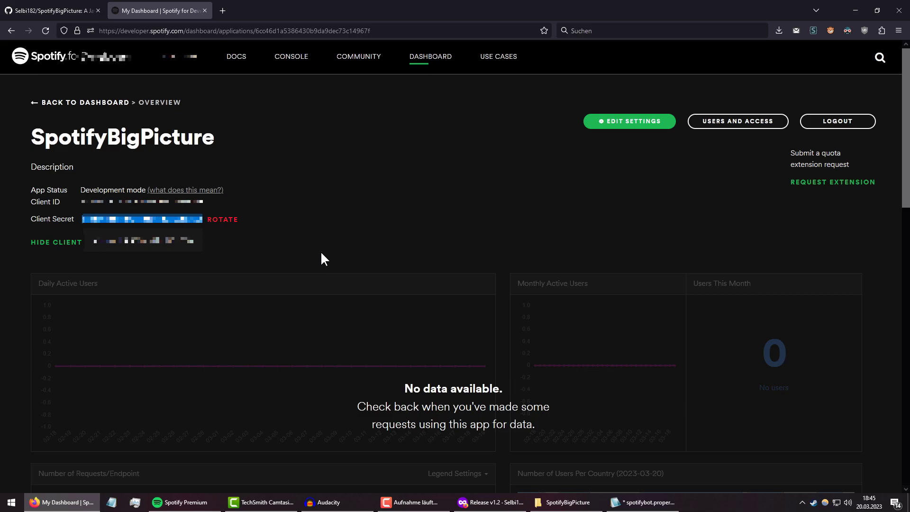
click(642, 503)
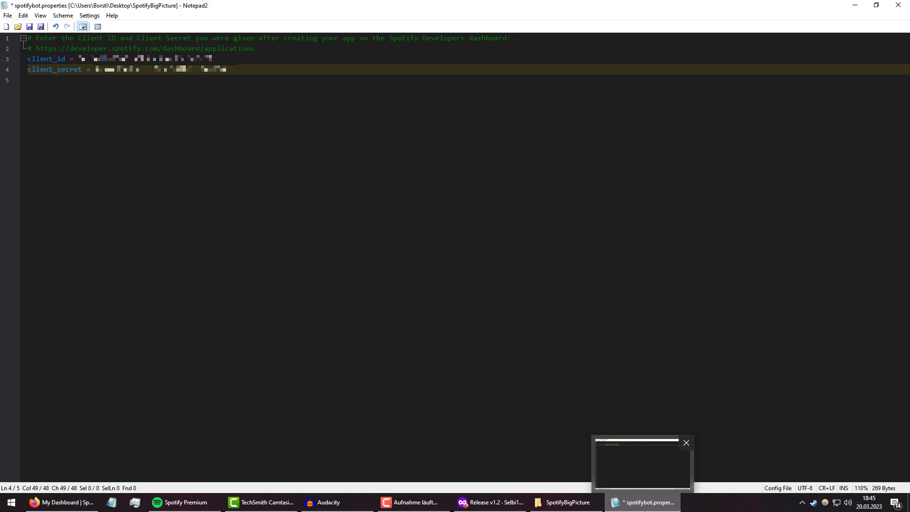
click(61, 503)
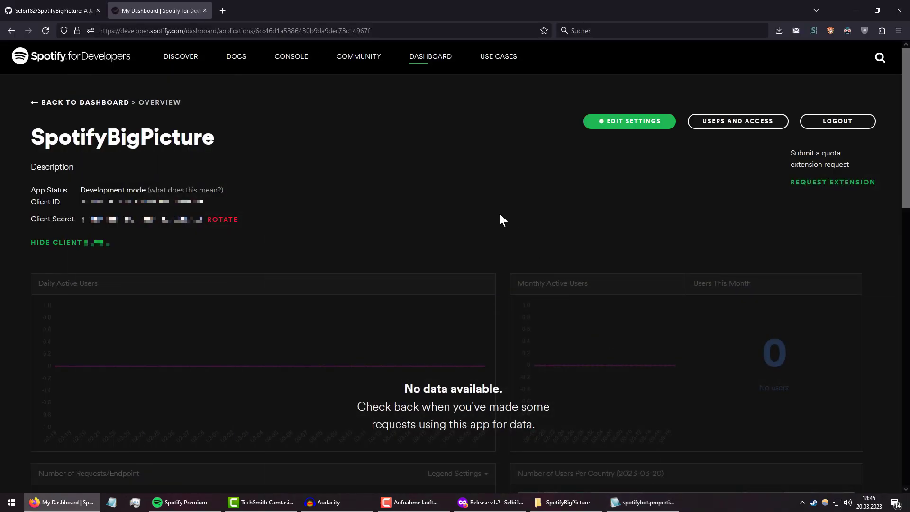
mouse_move(616, 223)
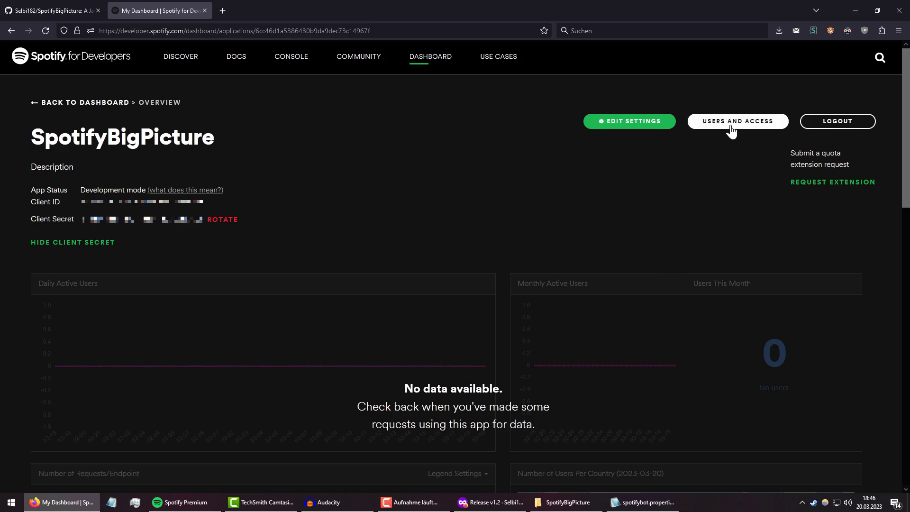
Step: Add a user named 'Selbi' with the account email to the app's Users and Access list
click(737, 121)
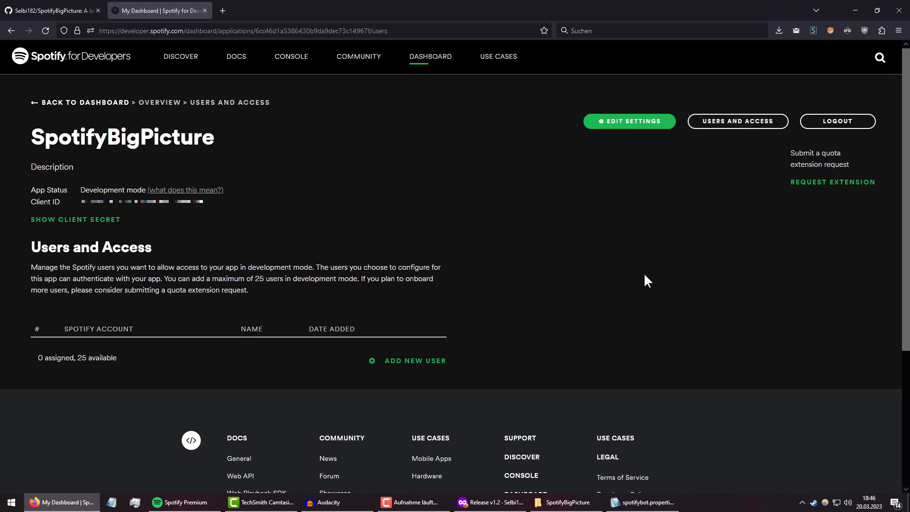
mouse_move(643, 278)
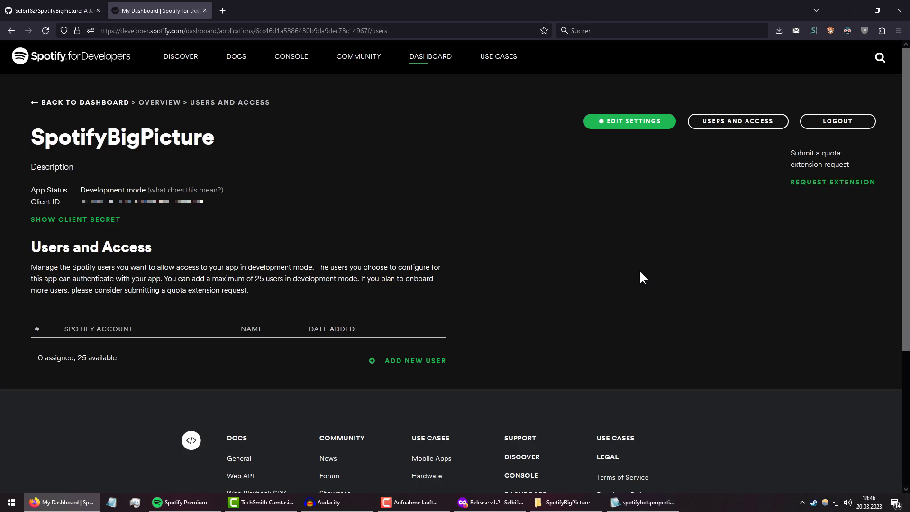
mouse_move(632, 276)
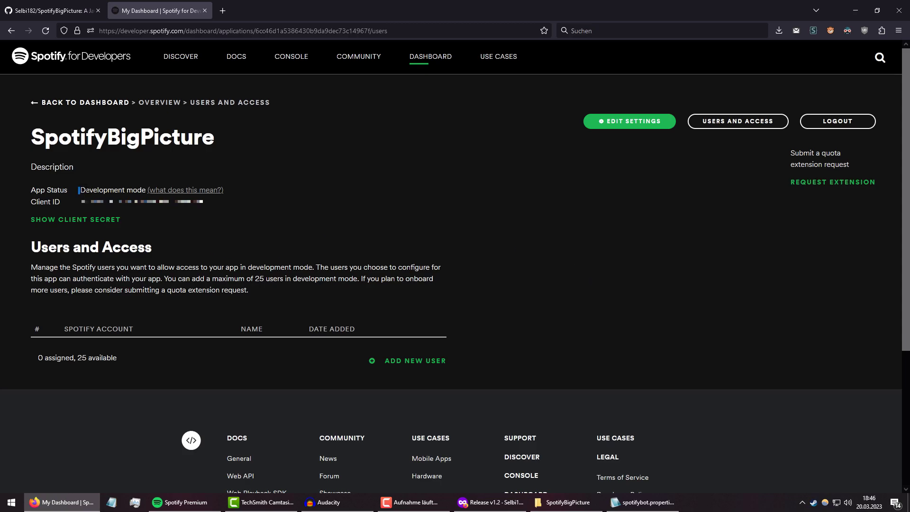
mouse_move(431, 283)
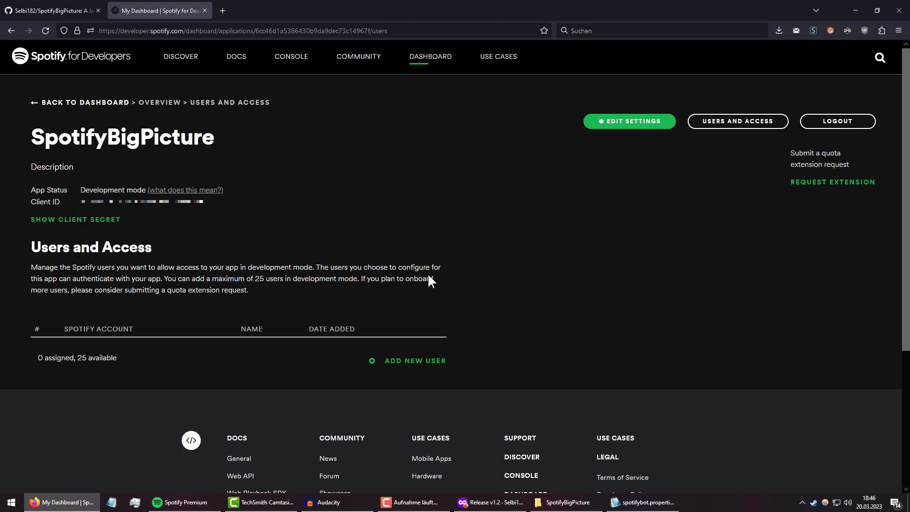
mouse_move(182, 440)
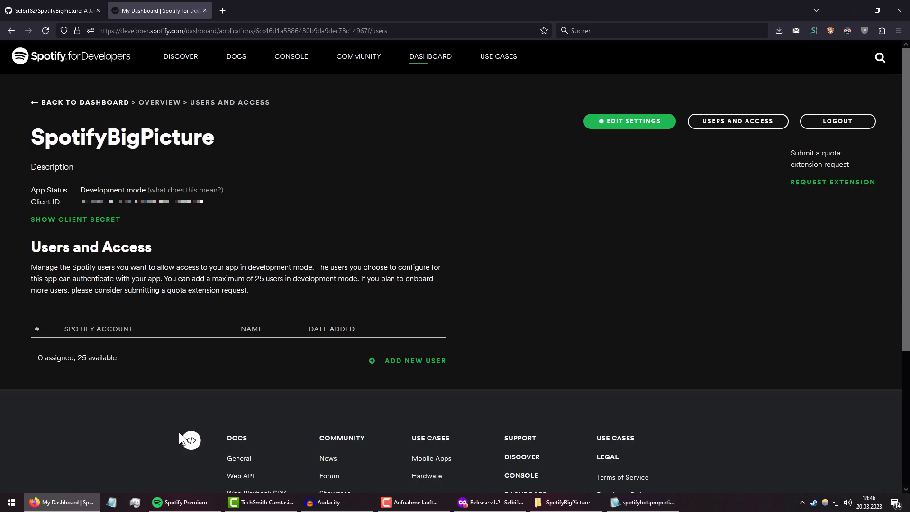
click(415, 360)
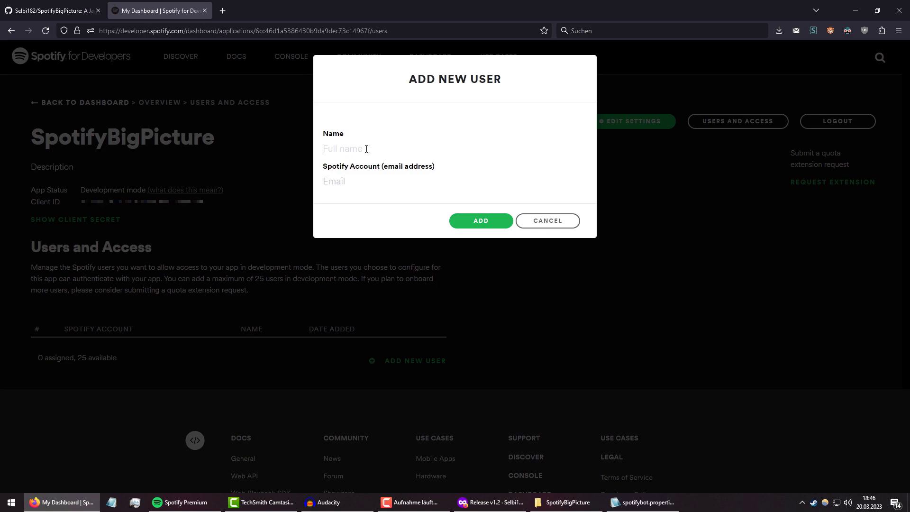
text(Selbi)
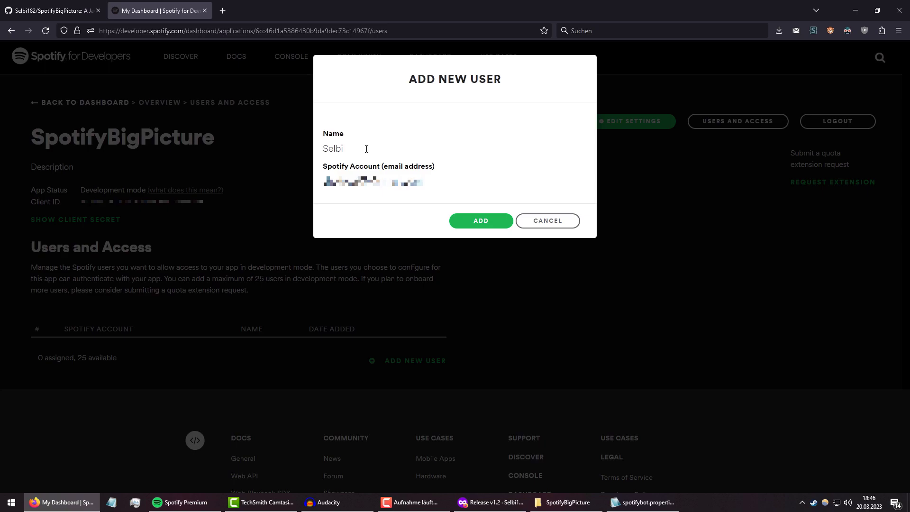
click(481, 221)
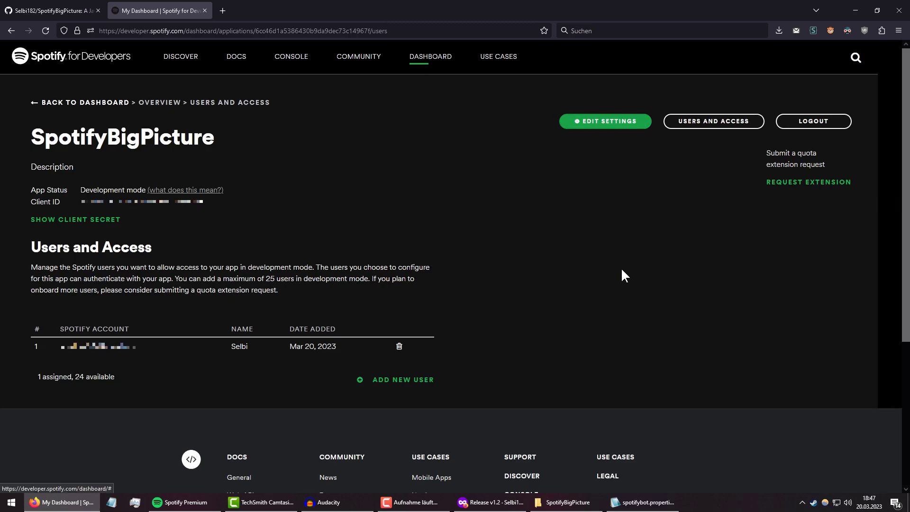
mouse_move(568, 257)
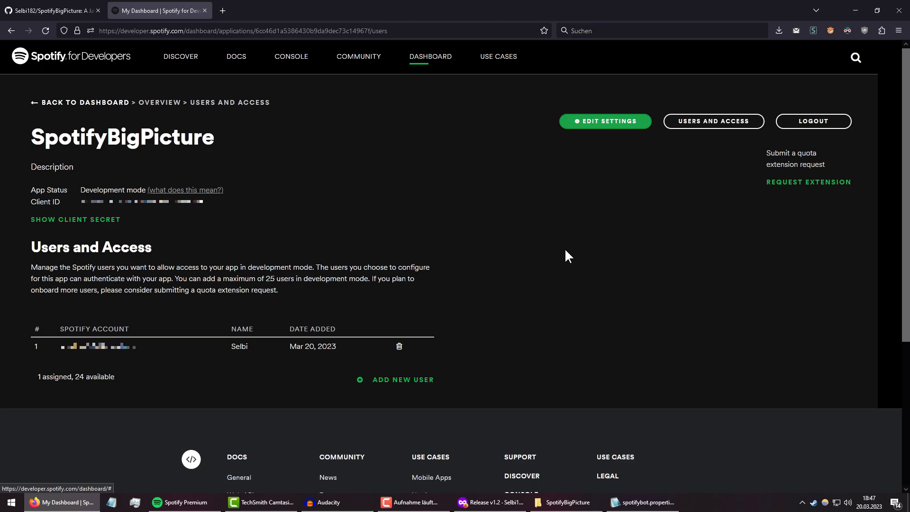
mouse_move(616, 125)
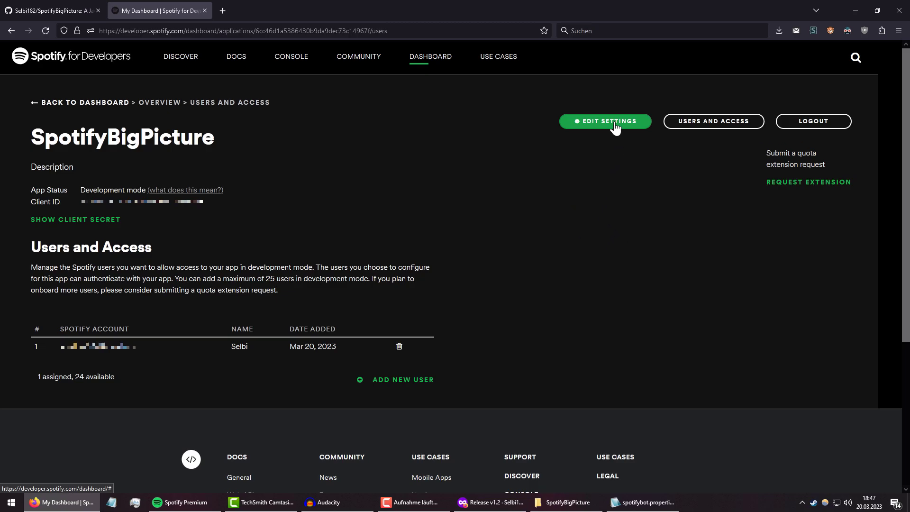
click(605, 122)
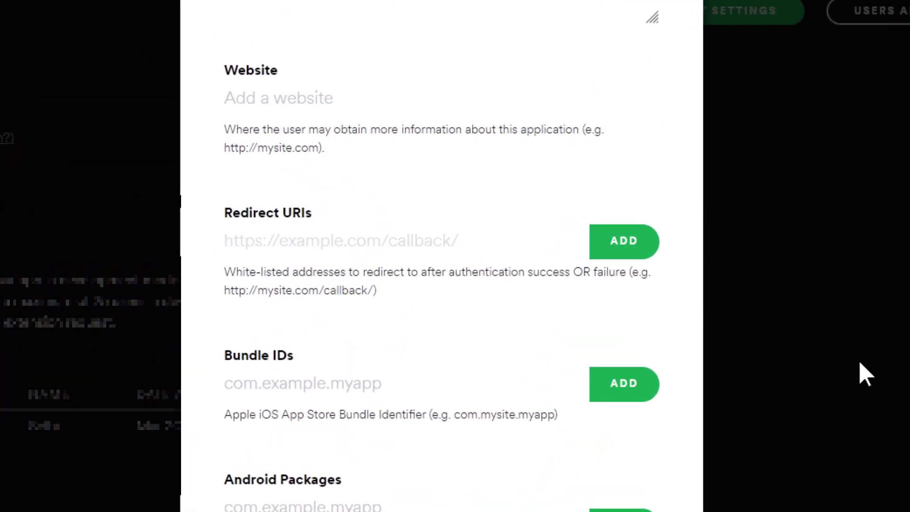
text(http)
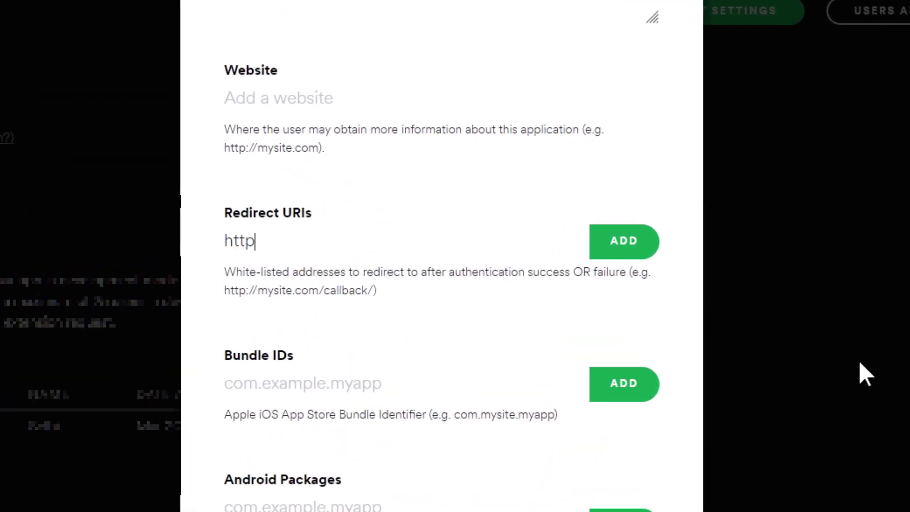
text(://localhost:8183/)
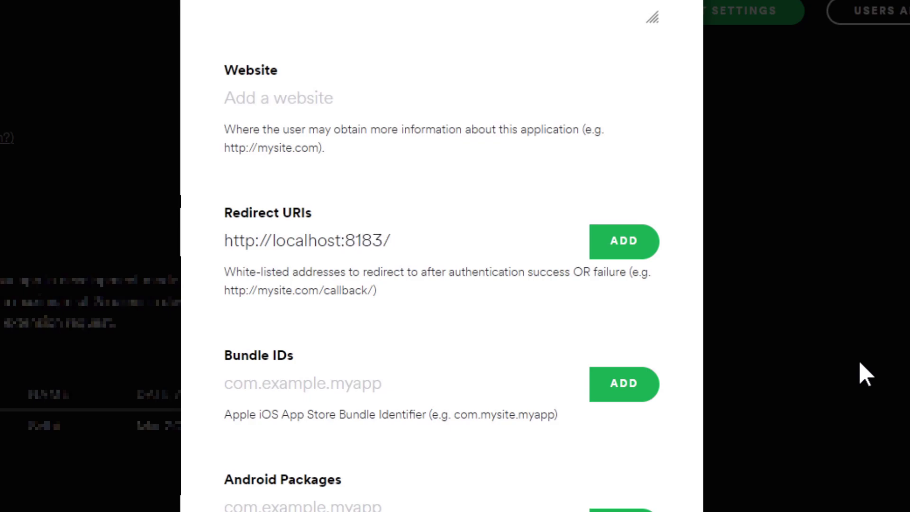
text(/login-callback)
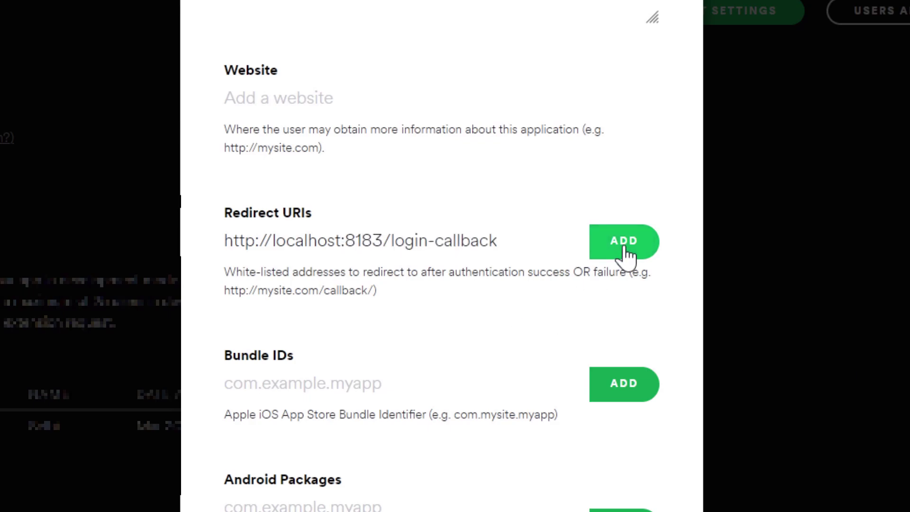
click(624, 242)
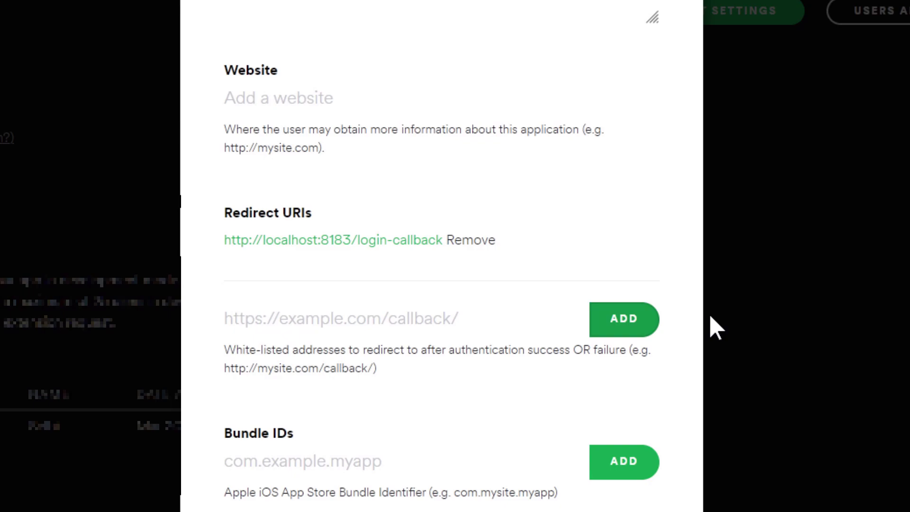
mouse_move(695, 306)
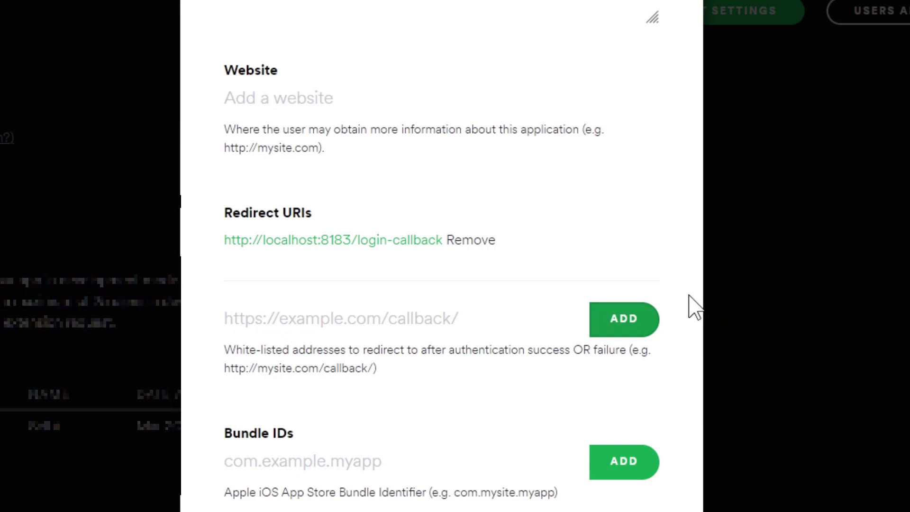
mouse_move(695, 209)
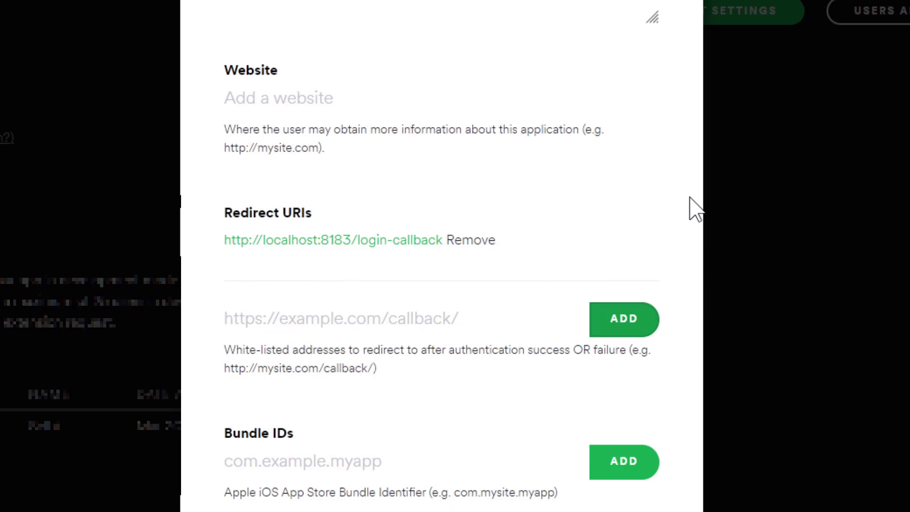
Step: Save the updated SpotifyBigPicture app settings
scroll(down, 3)
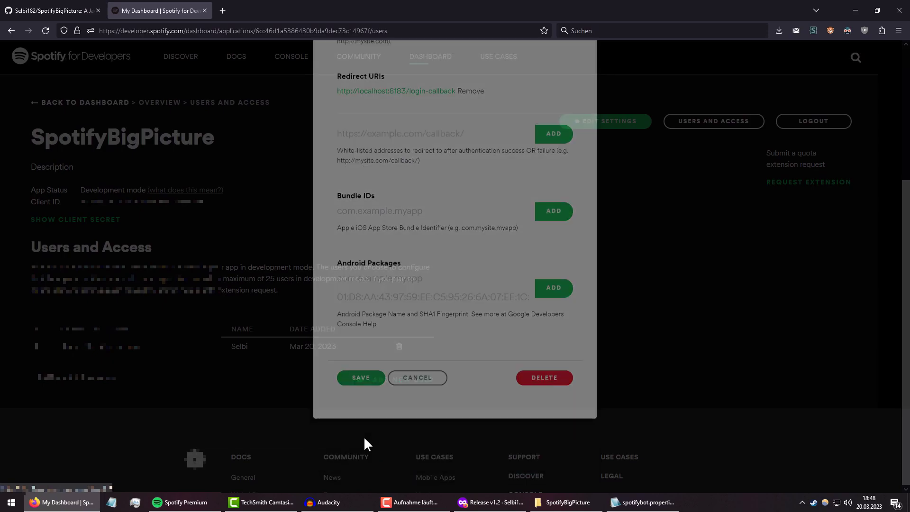
click(361, 377)
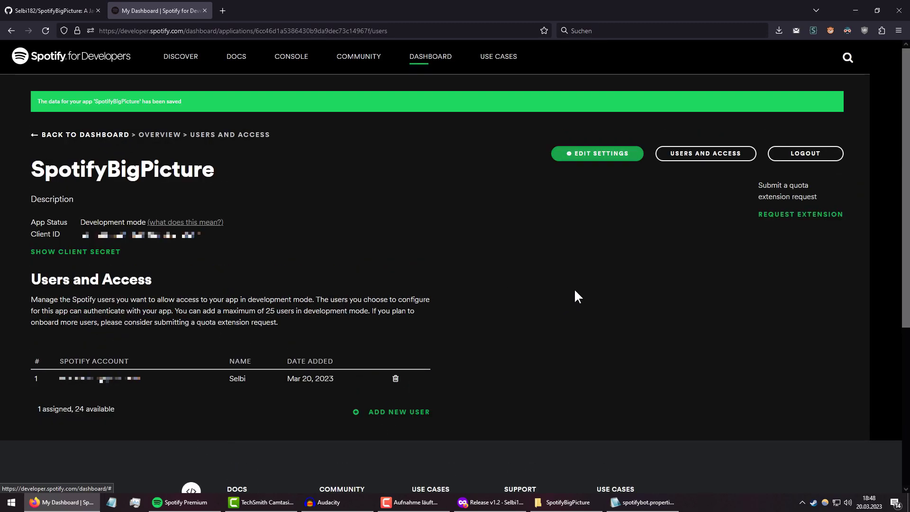
Step: Start a Git Bash terminal inside the SpotifyBigPicture desktop folder
click(563, 503)
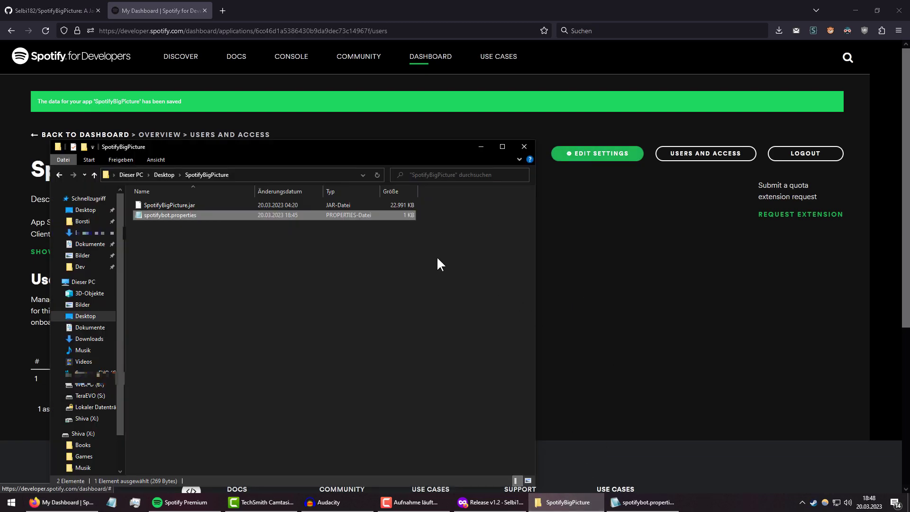
right_click(439, 265)
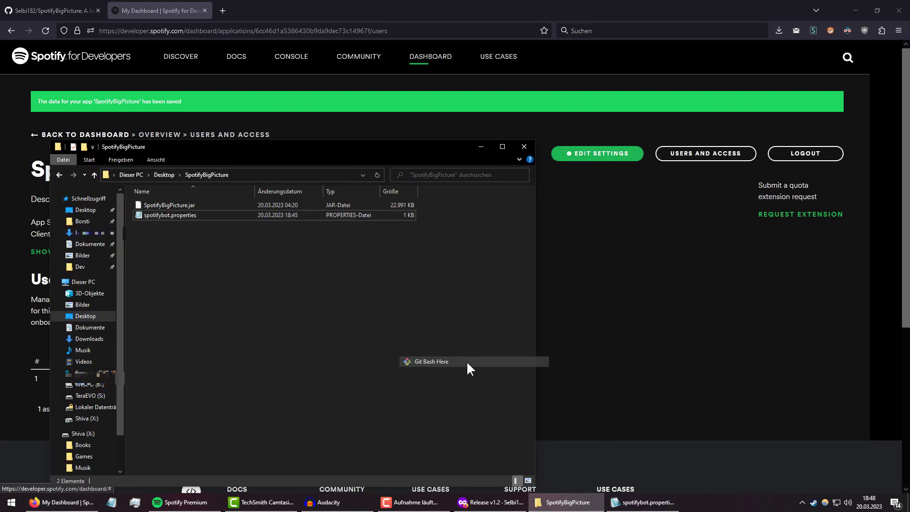
click(430, 361)
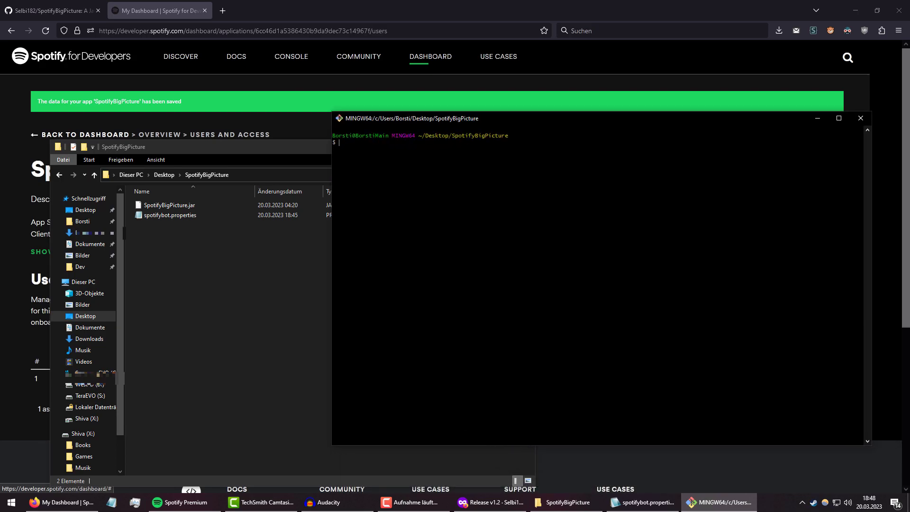
Step: Run java -jar SpotifyBigPicture.jar, bringing up the Spotify authorization page
scroll(down, 3)
text(java)
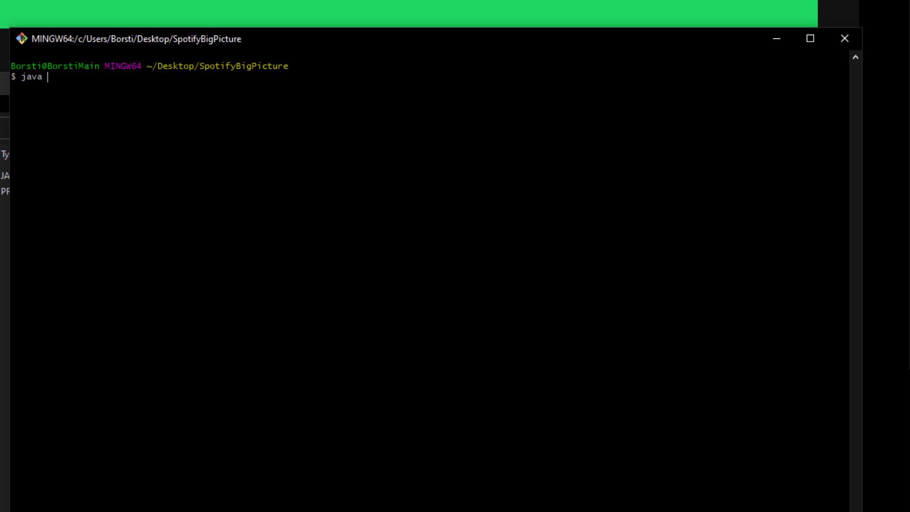
text(-jar)
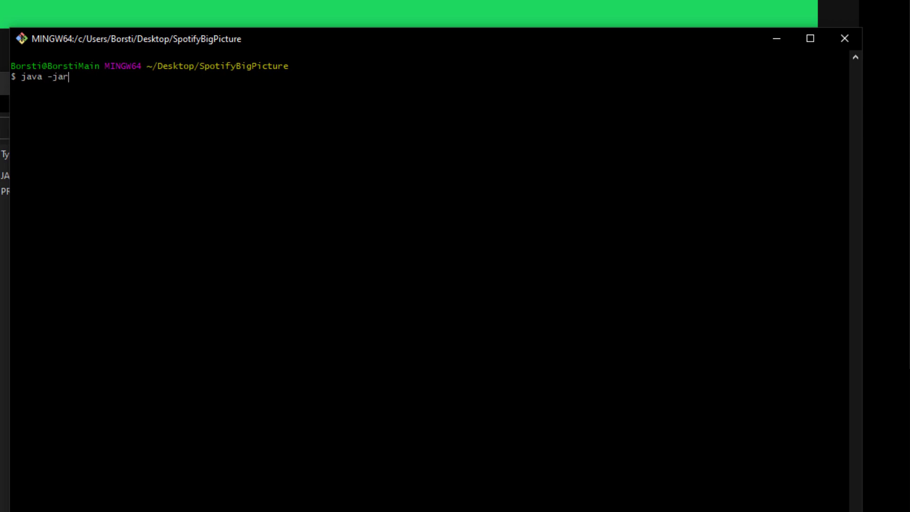
text(Spo)
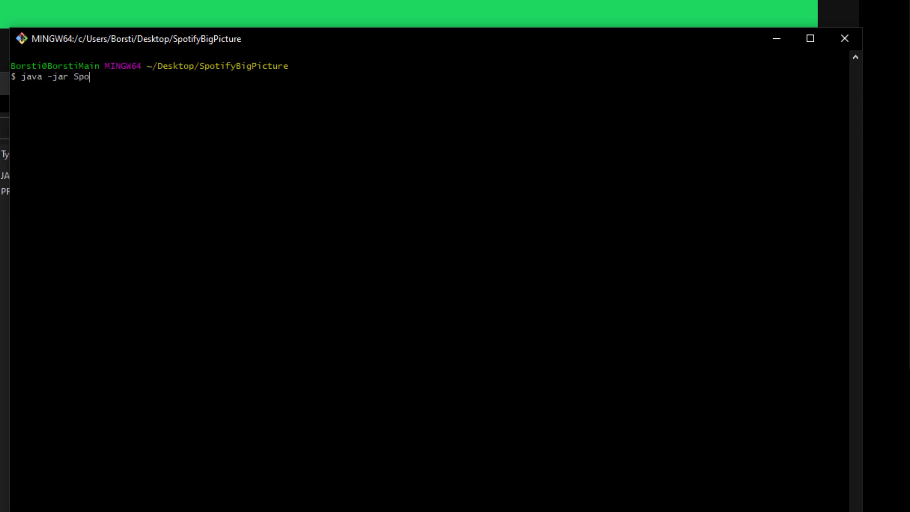
text(tifyB)
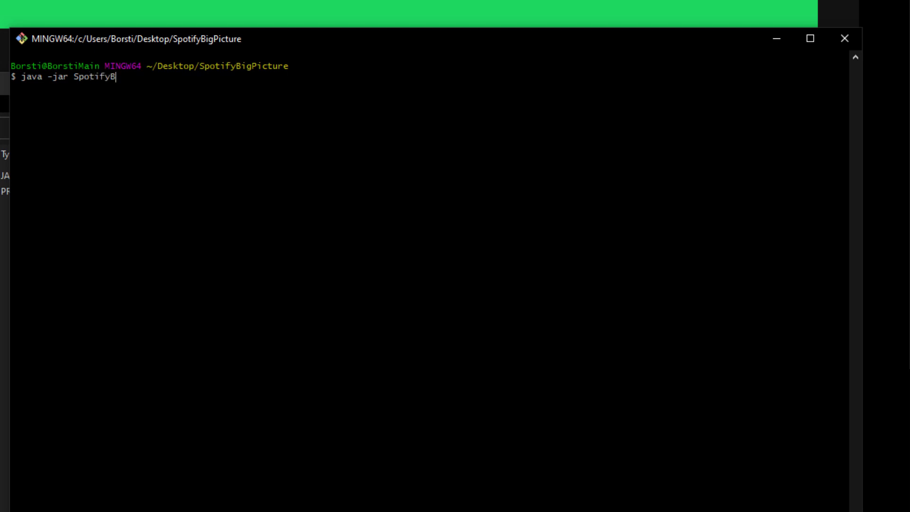
text(igPicture.jar)
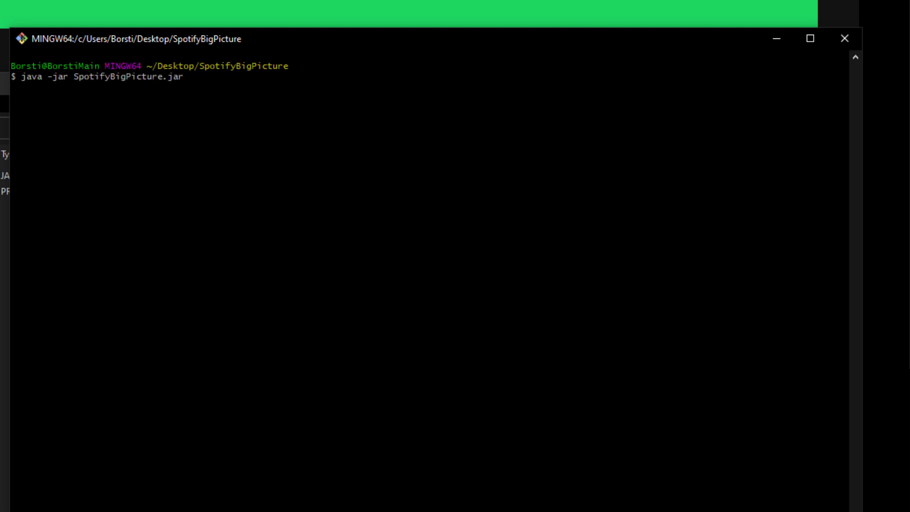
key(Return)
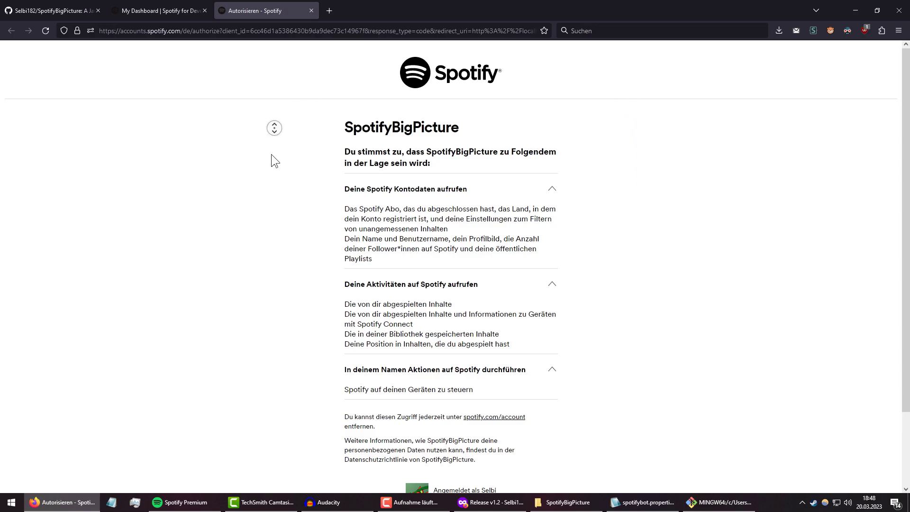
Step: Accept with 'Ich stimme zu' so the localhost callback reports a successful login
scroll(down, 3)
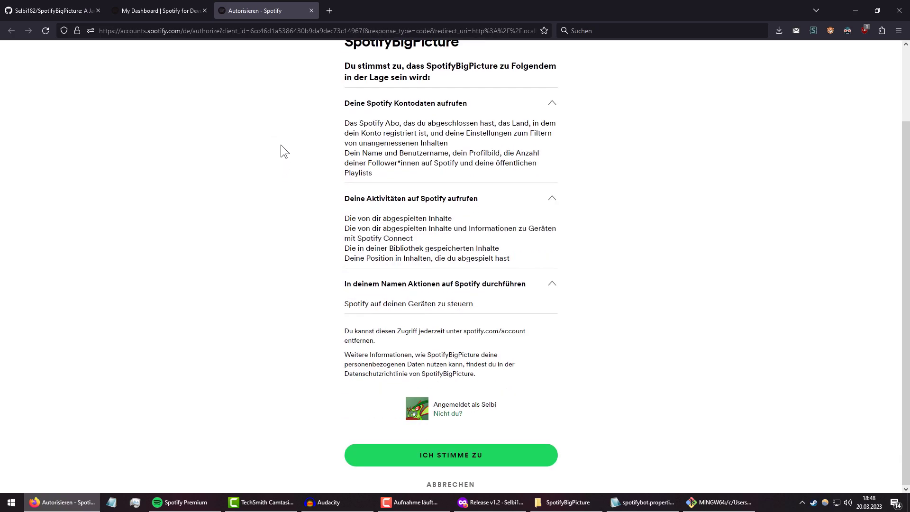
mouse_move(665, 214)
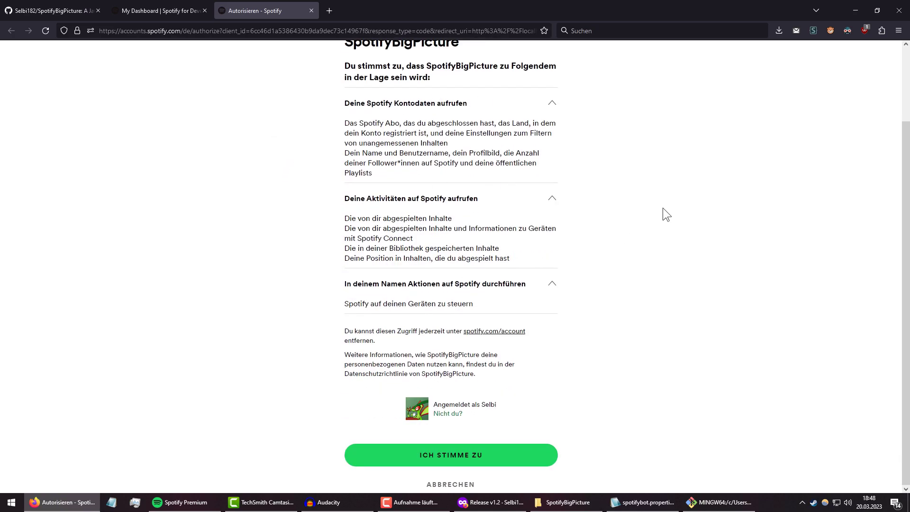
mouse_move(467, 118)
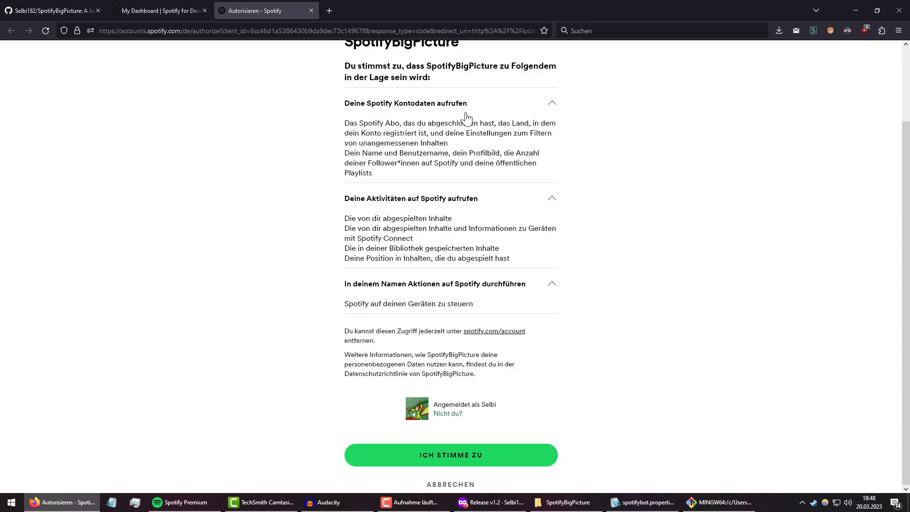
mouse_move(591, 373)
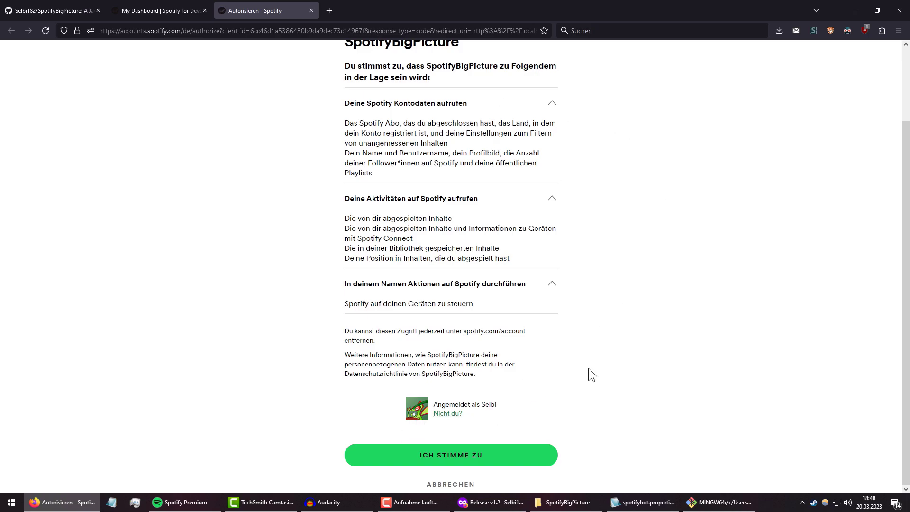
mouse_move(632, 340)
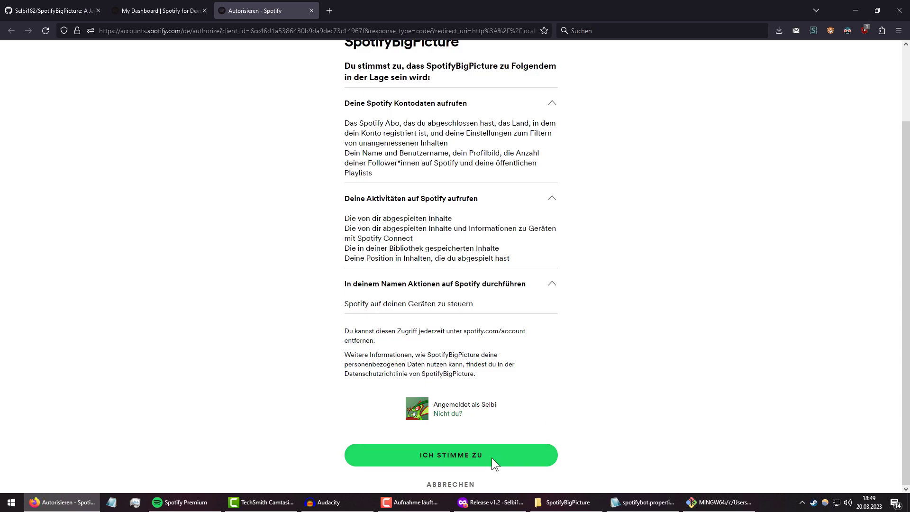
click(451, 455)
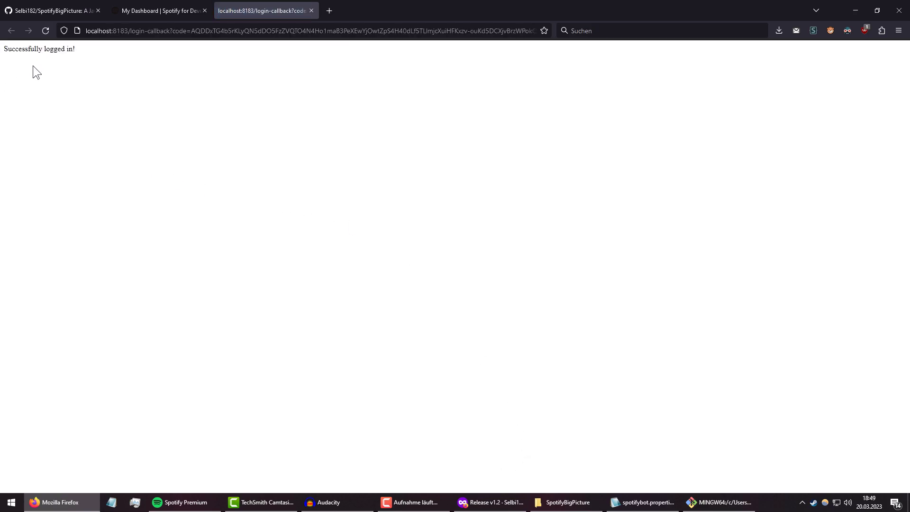
click(718, 502)
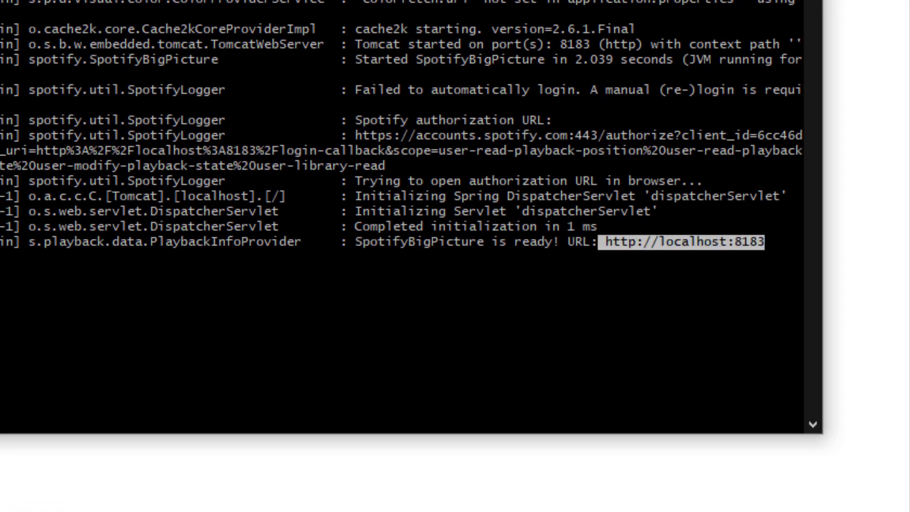
mouse_move(883, 178)
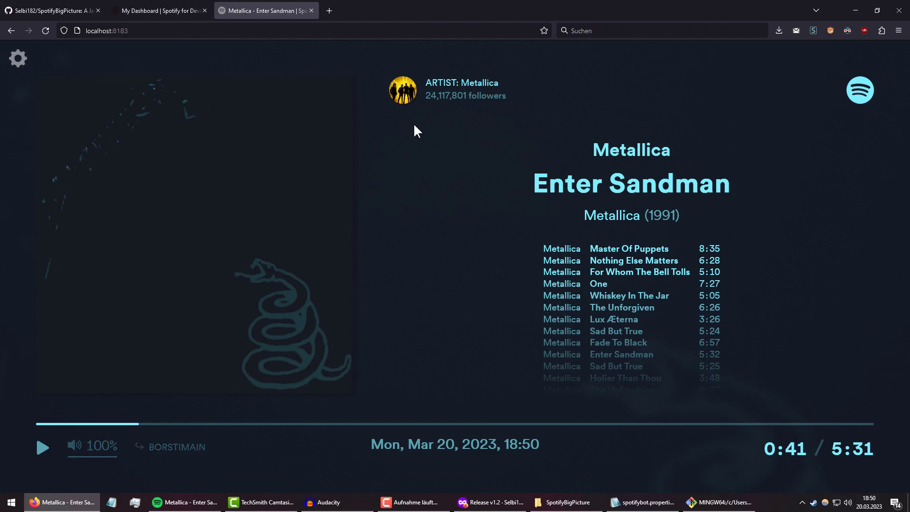
mouse_move(360, 268)
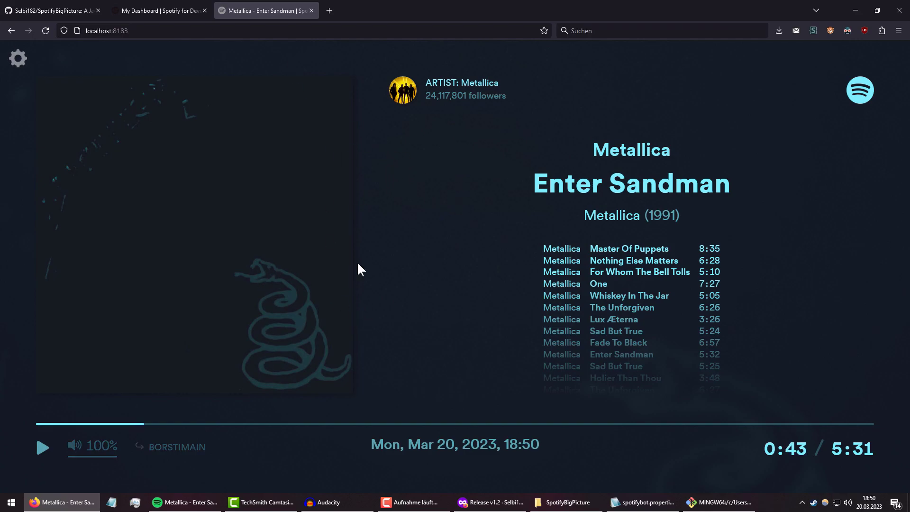
Step: Skip to the next Metallica track in Spotify and view the now-playing page fullscreen with F11
click(185, 502)
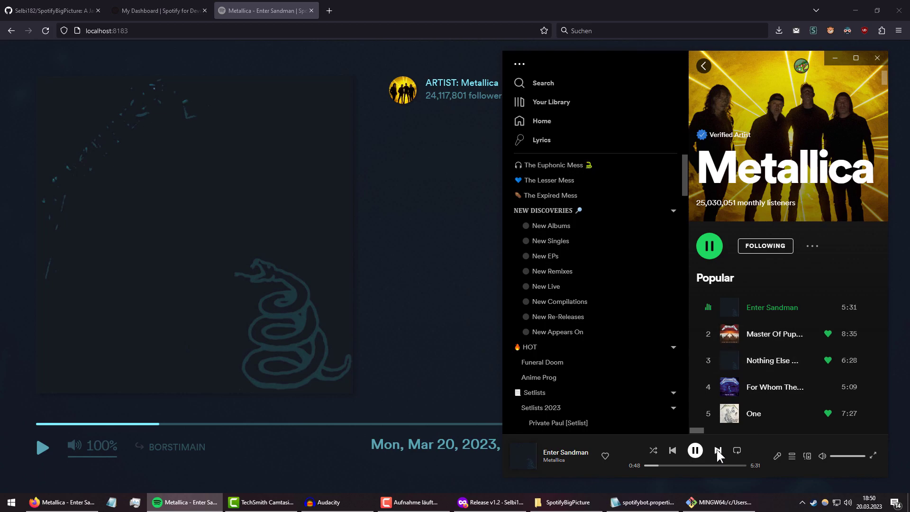
click(718, 450)
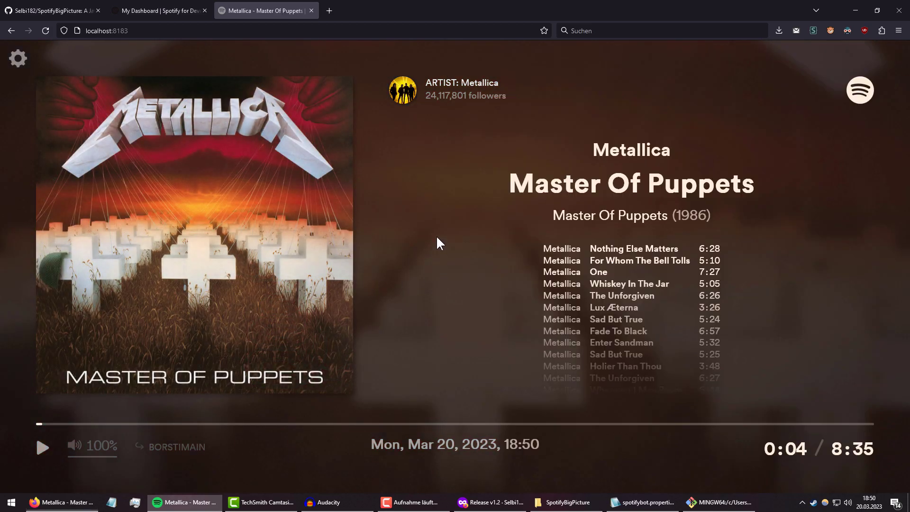
mouse_move(349, 212)
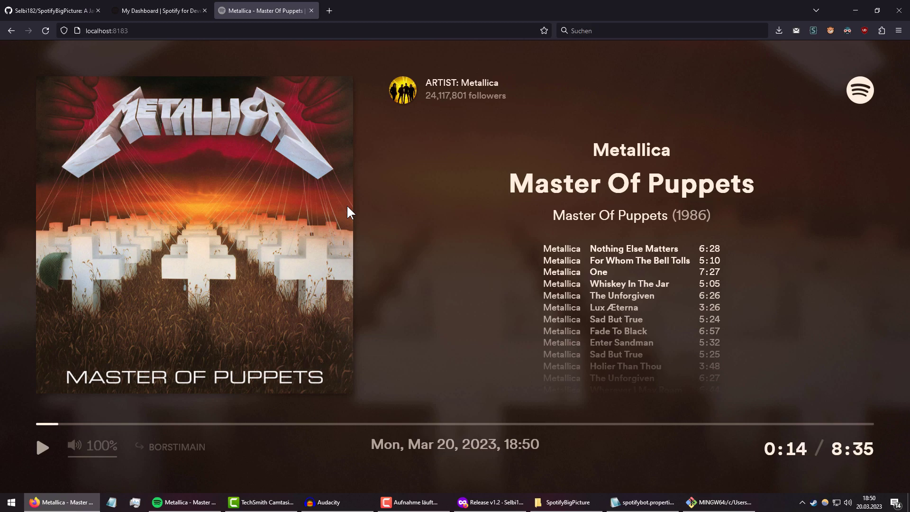
mouse_move(453, 137)
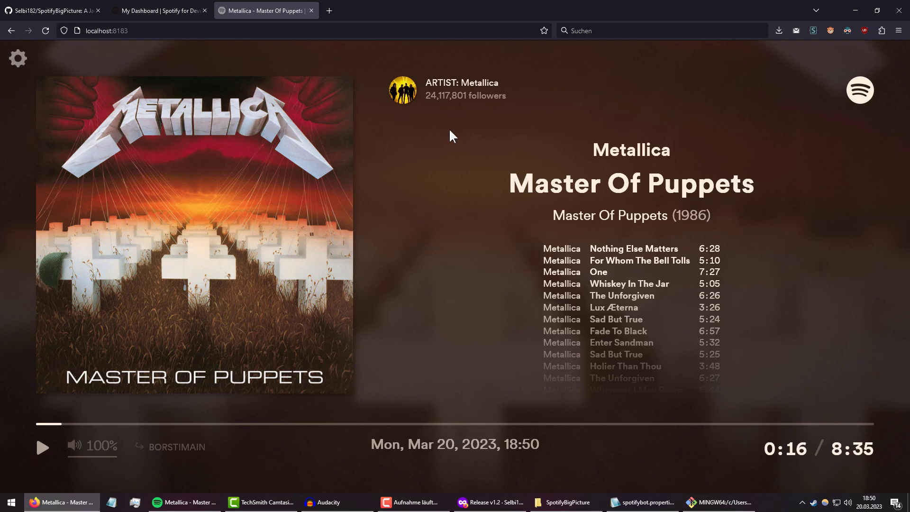
key(F11)
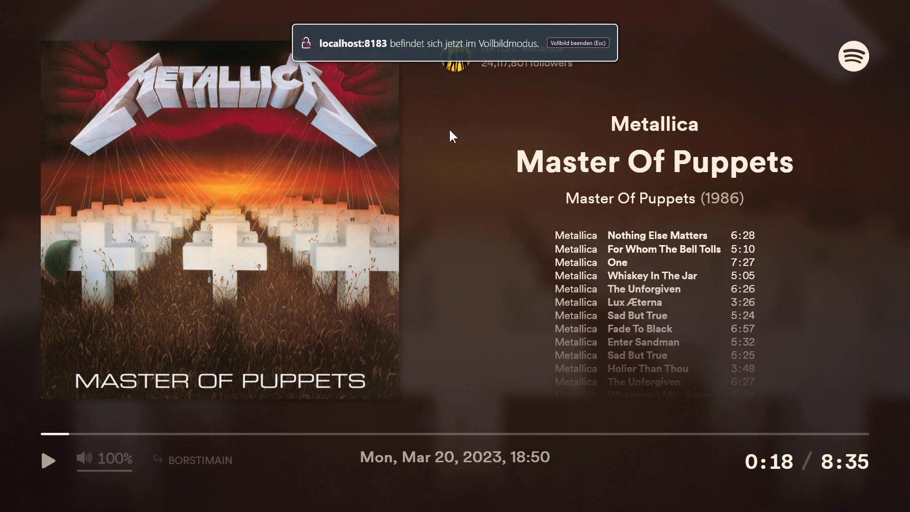
key(Escape)
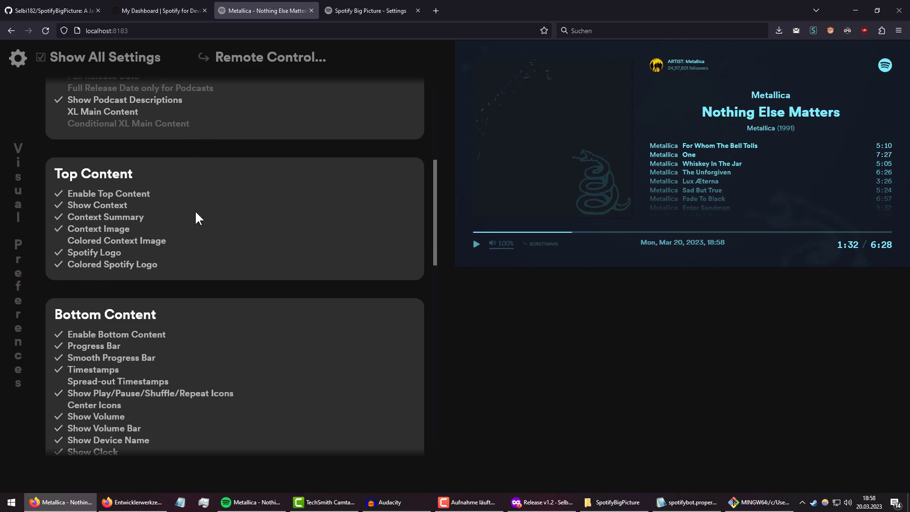
Step: Browse the full settings and the GitHub link, then uncheck Show All Settings to leave only presets
scroll(down, 3)
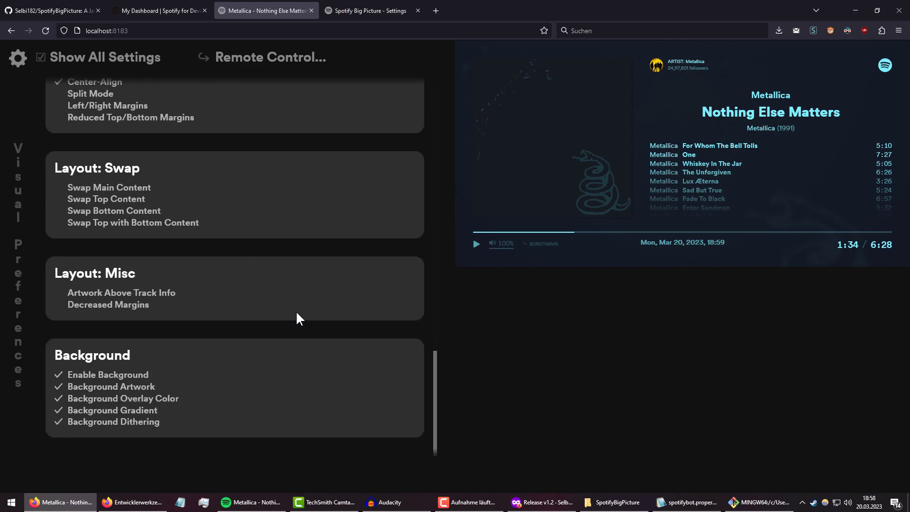
mouse_move(121, 293)
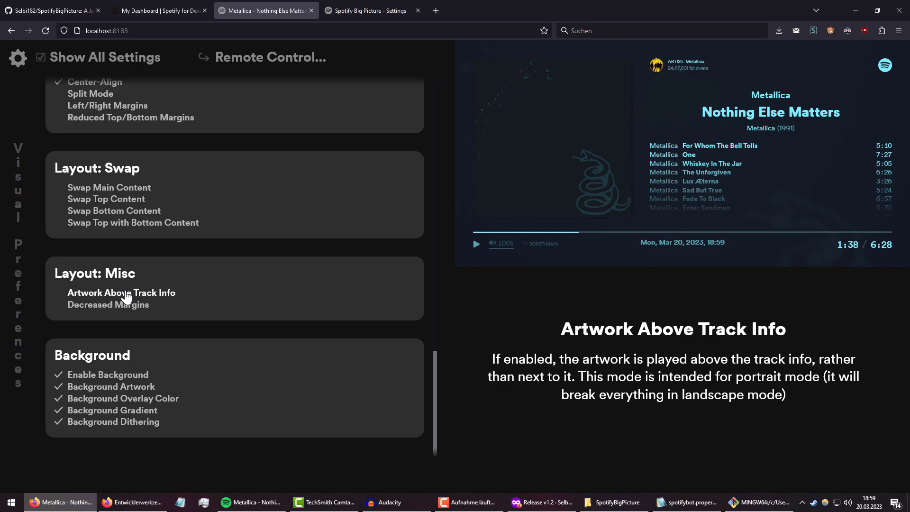
mouse_move(340, 291)
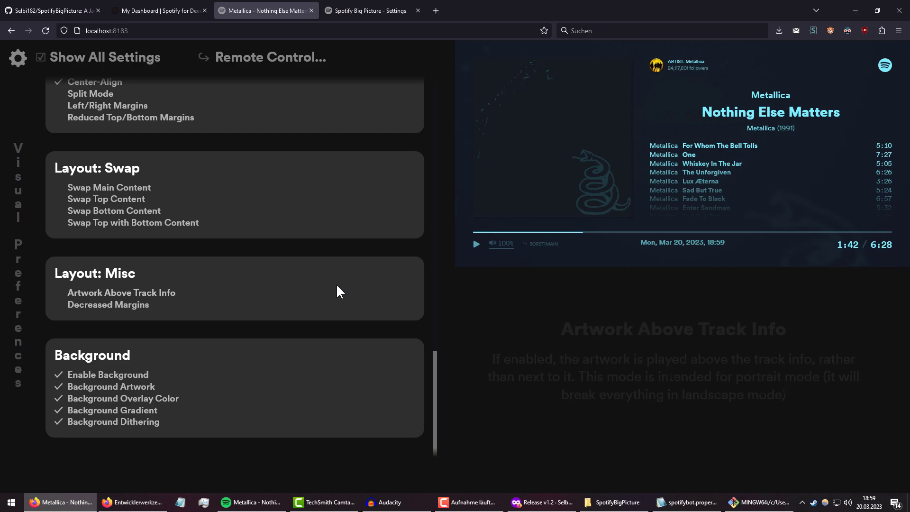
scroll(up, 3)
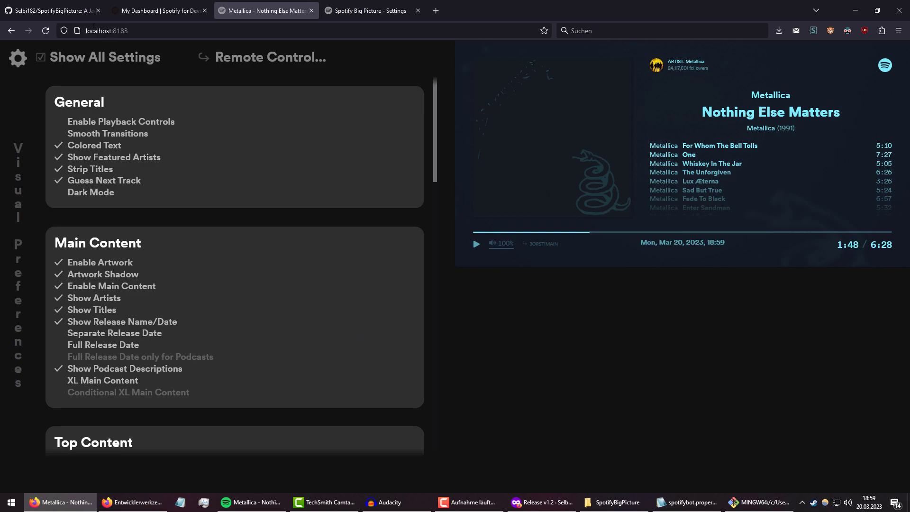
click(52, 10)
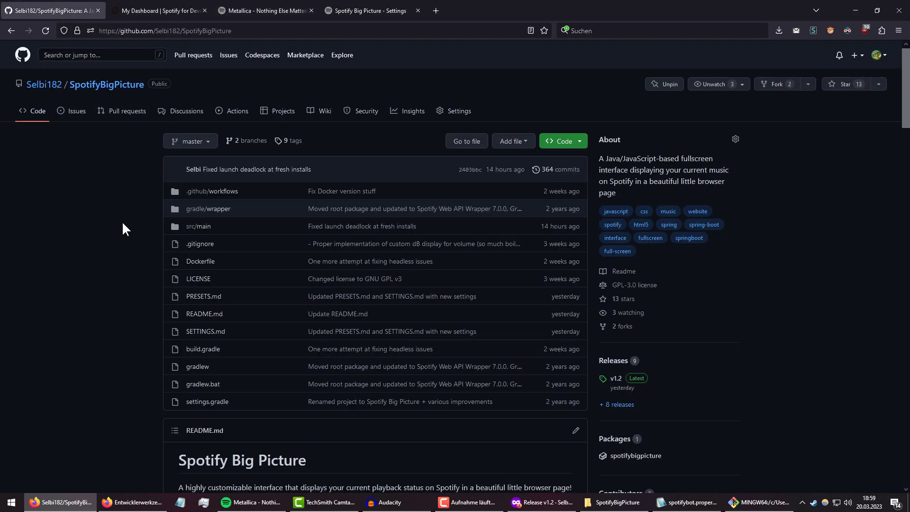
click(265, 11)
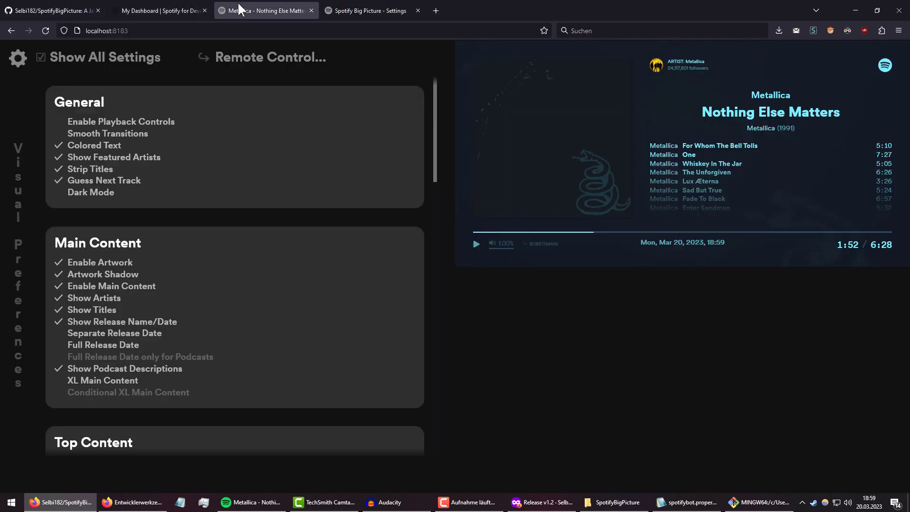
click(17, 58)
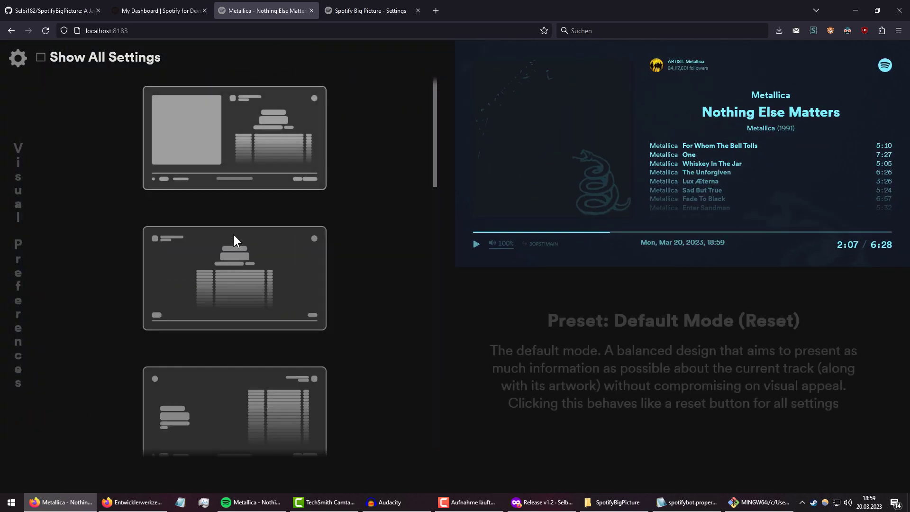
scroll(down, 3)
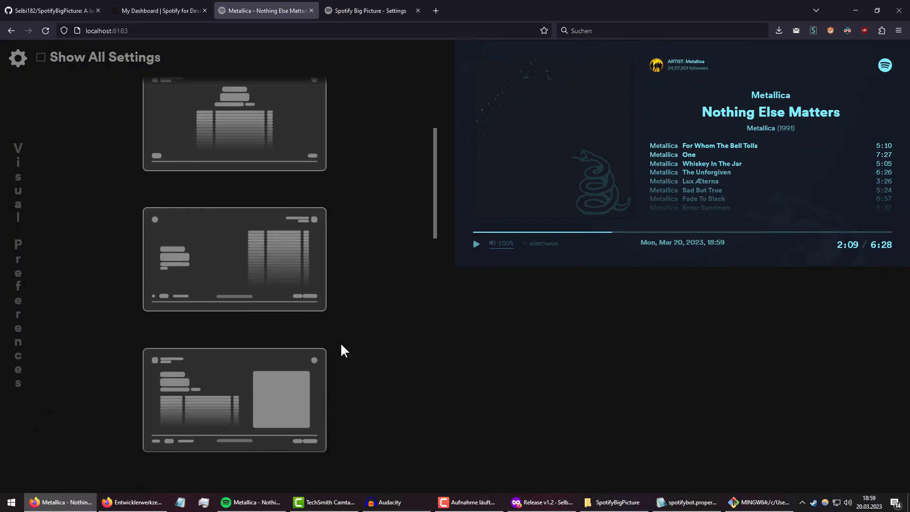
scroll(down, 3)
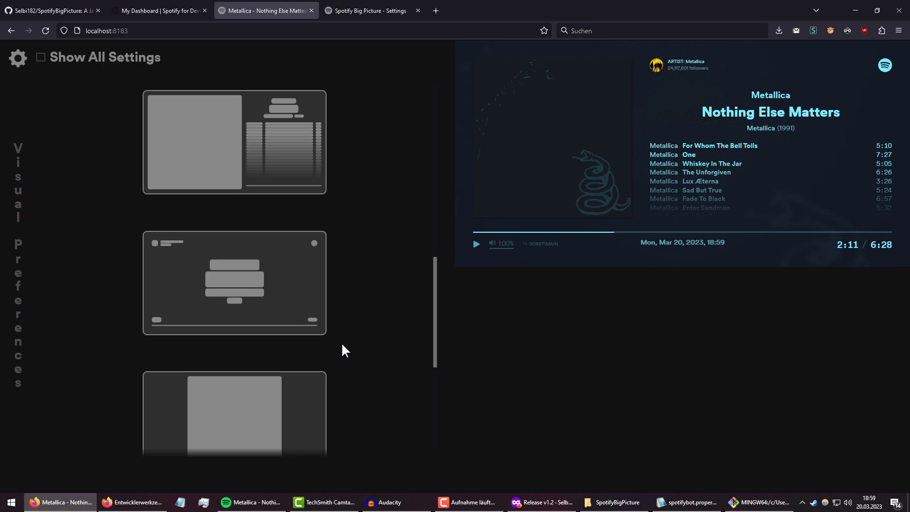
scroll(down, 3)
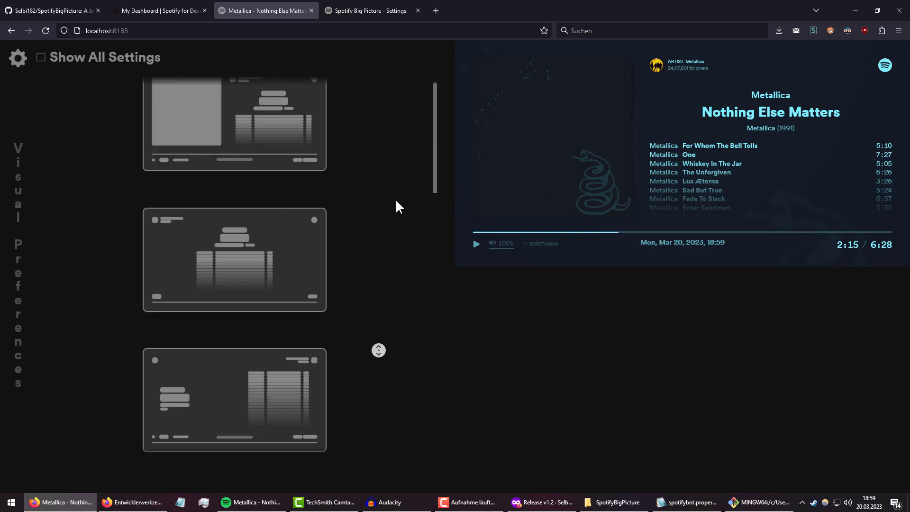
scroll(up, 3)
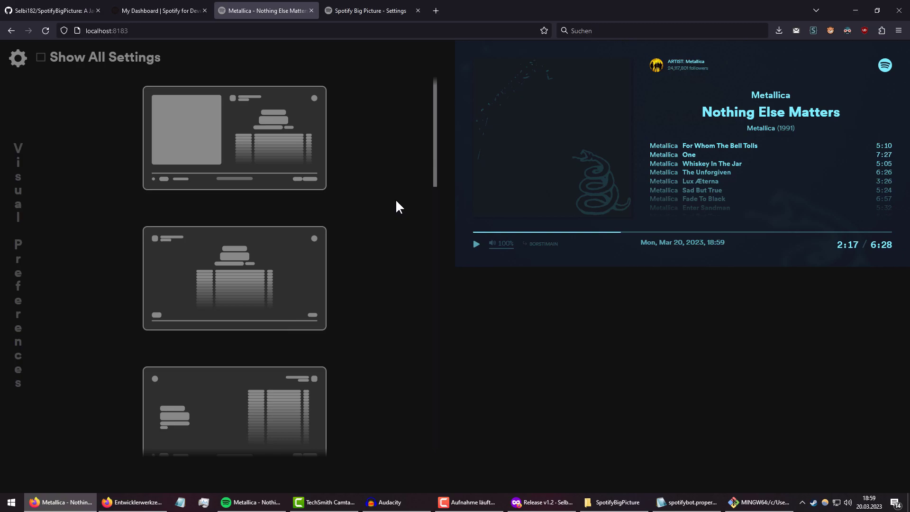
mouse_move(531, 145)
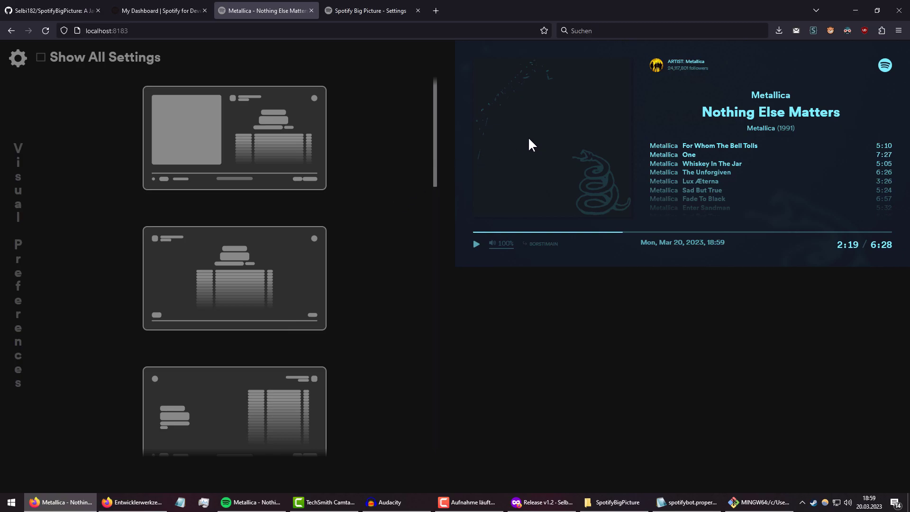